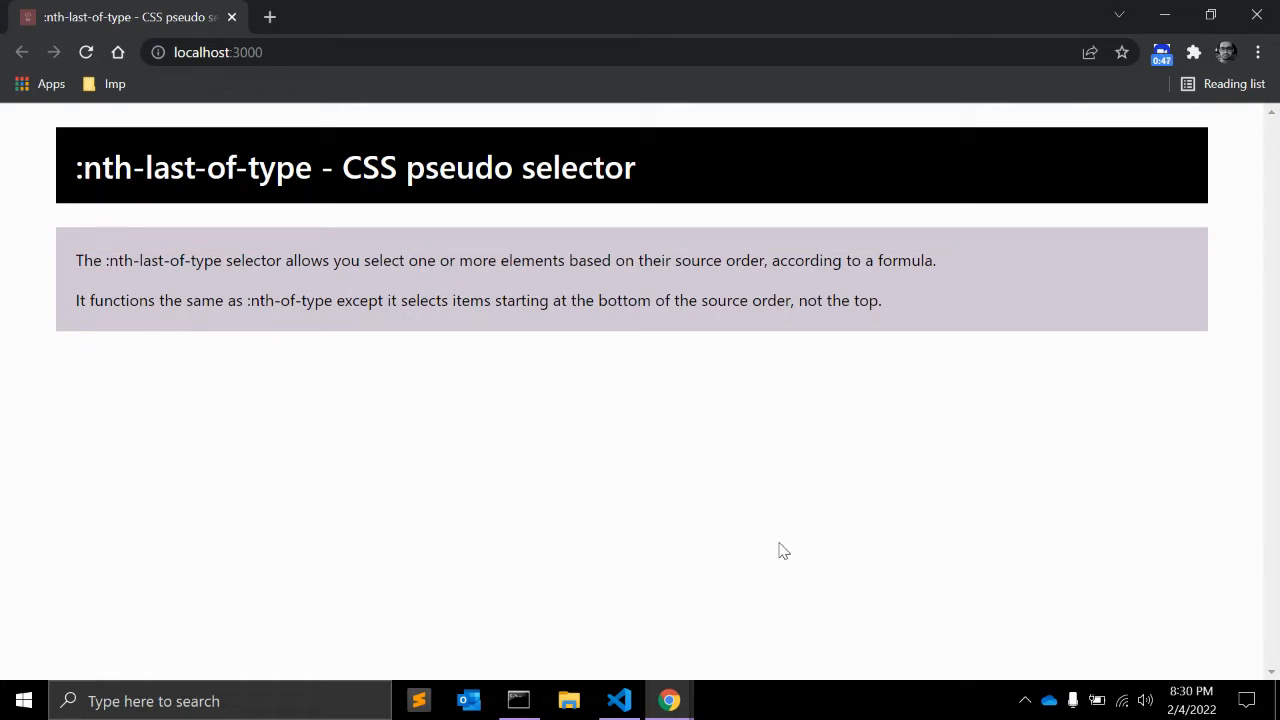
mouse_move(772, 292)
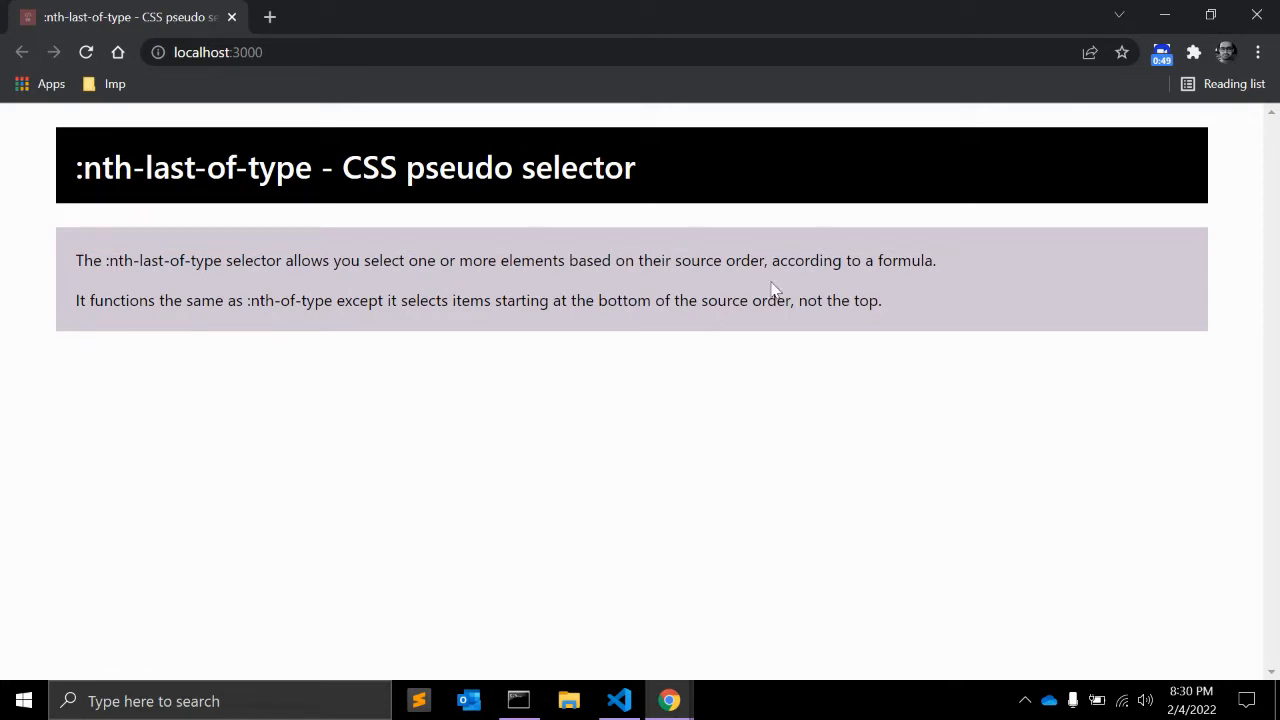
mouse_move(664, 516)
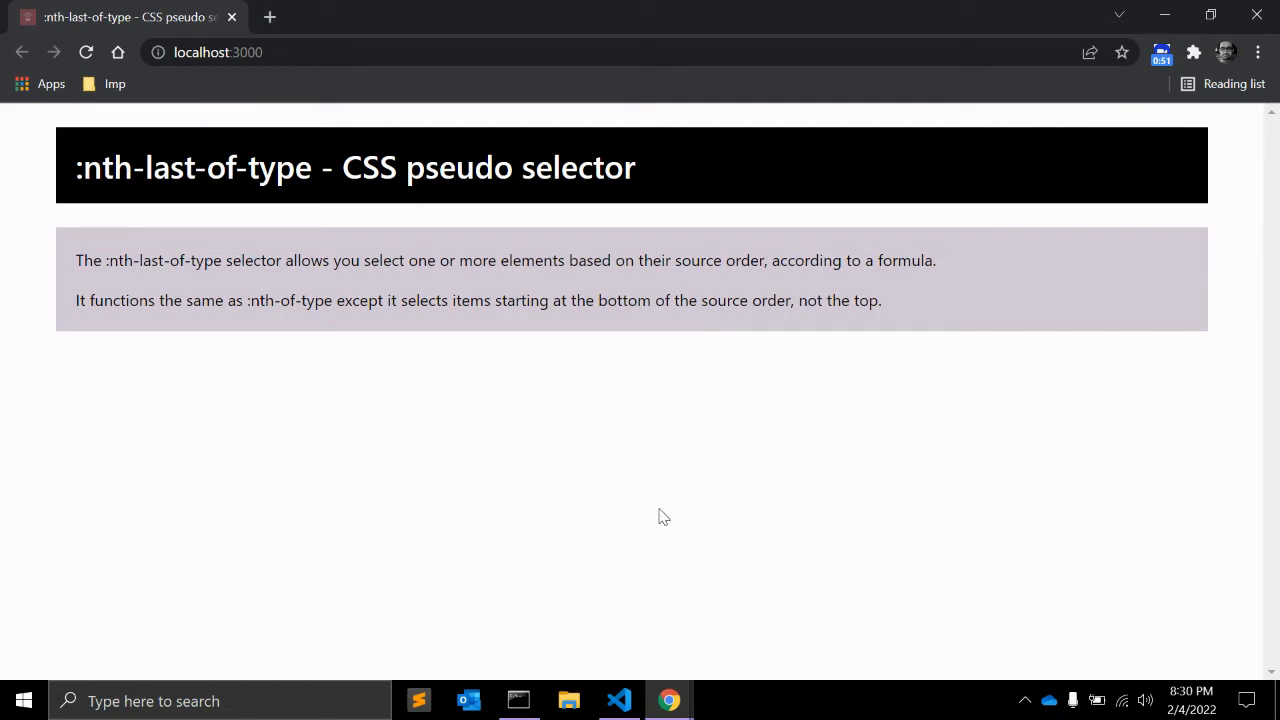
Switch from Chrome back to the editor showing main.scss.
left_click(620, 700)
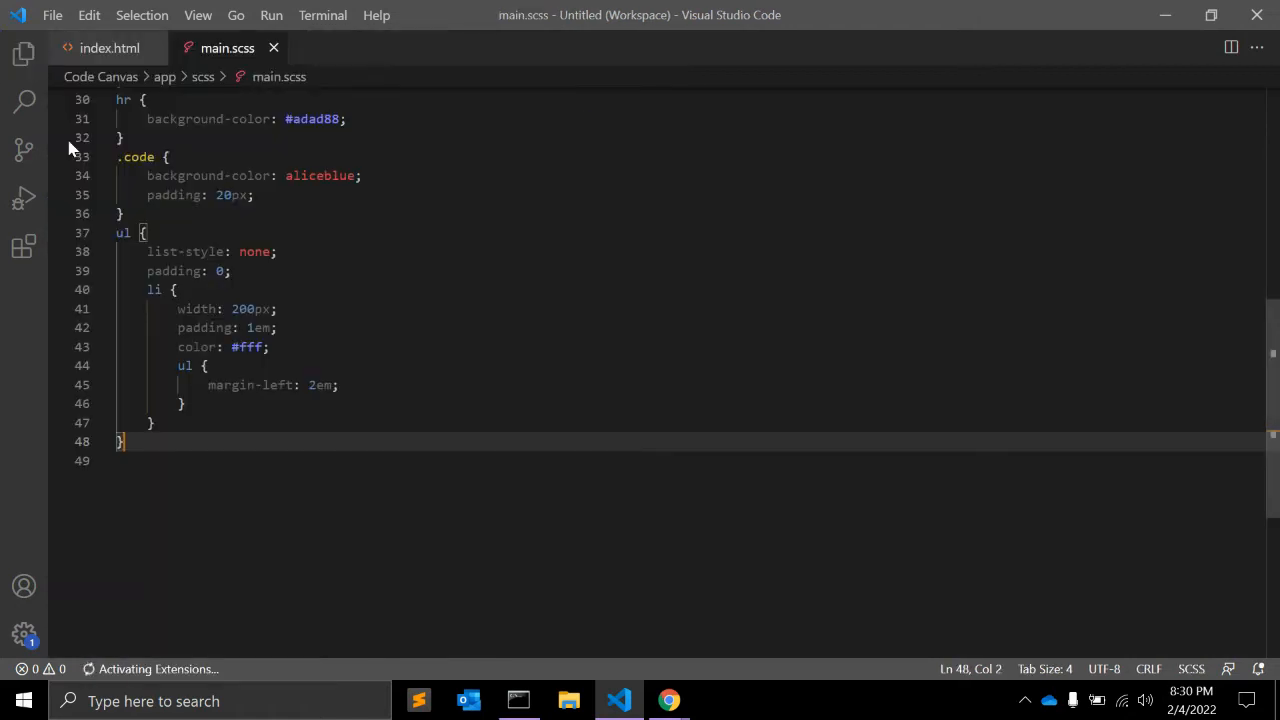
In index.html, label the eight empty list items One through Eight.
left_click(108, 48)
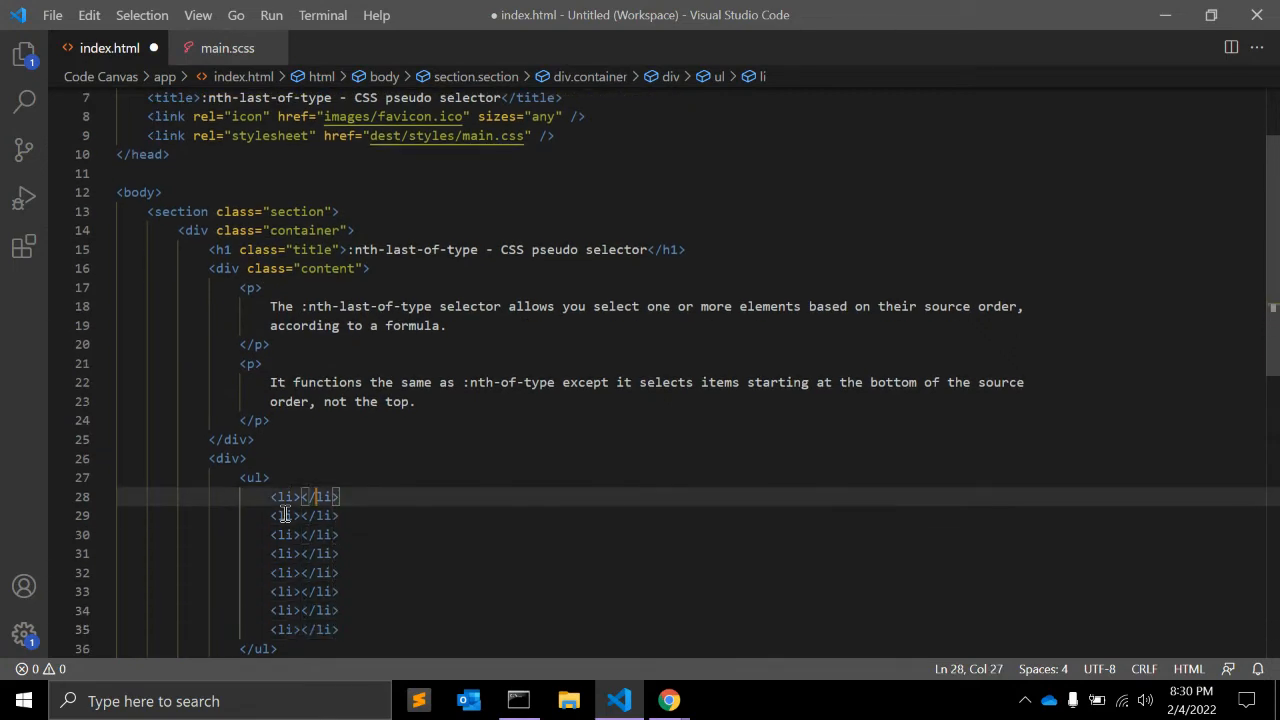
type("One")
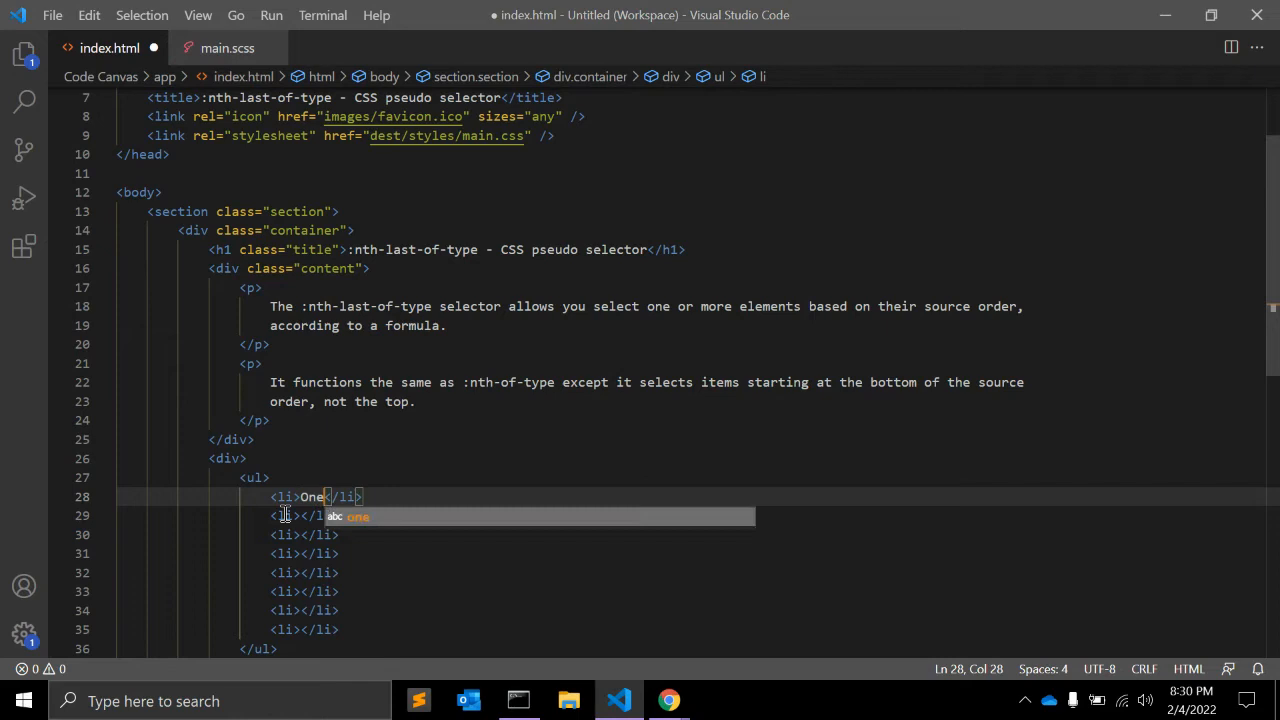
type("Twoo")
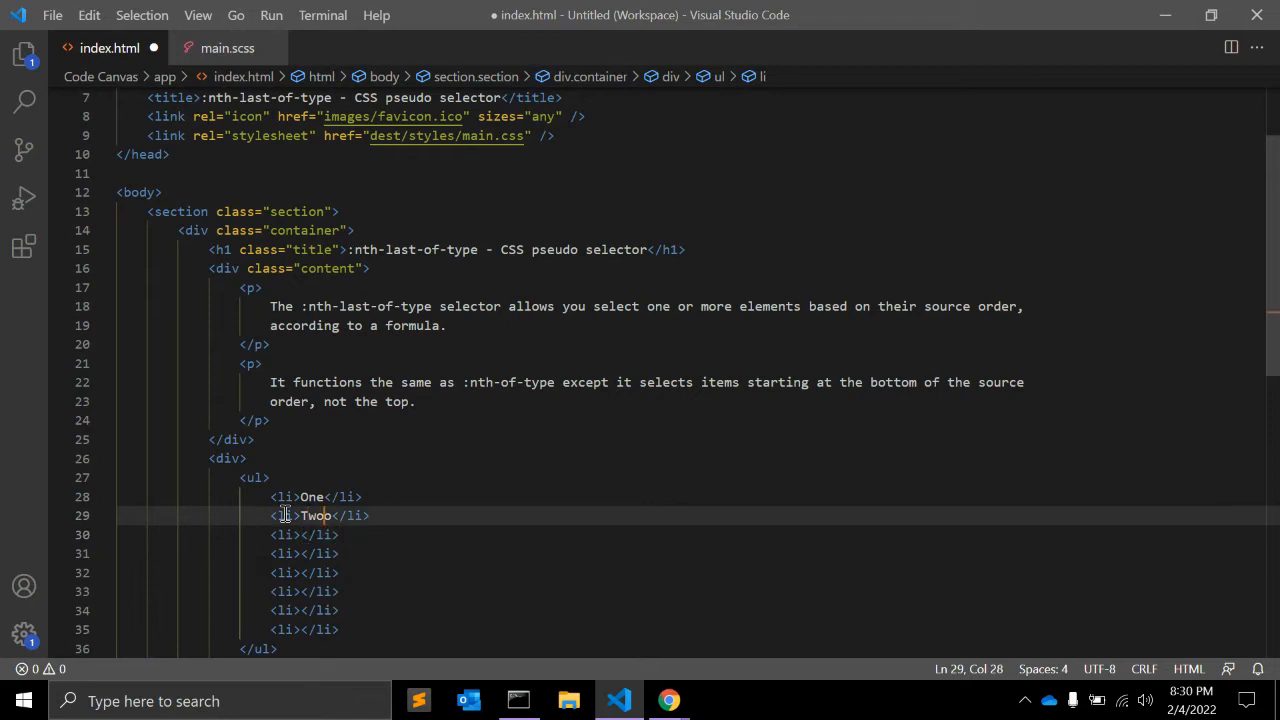
type("Three")
left_click(304, 554)
type("Four")
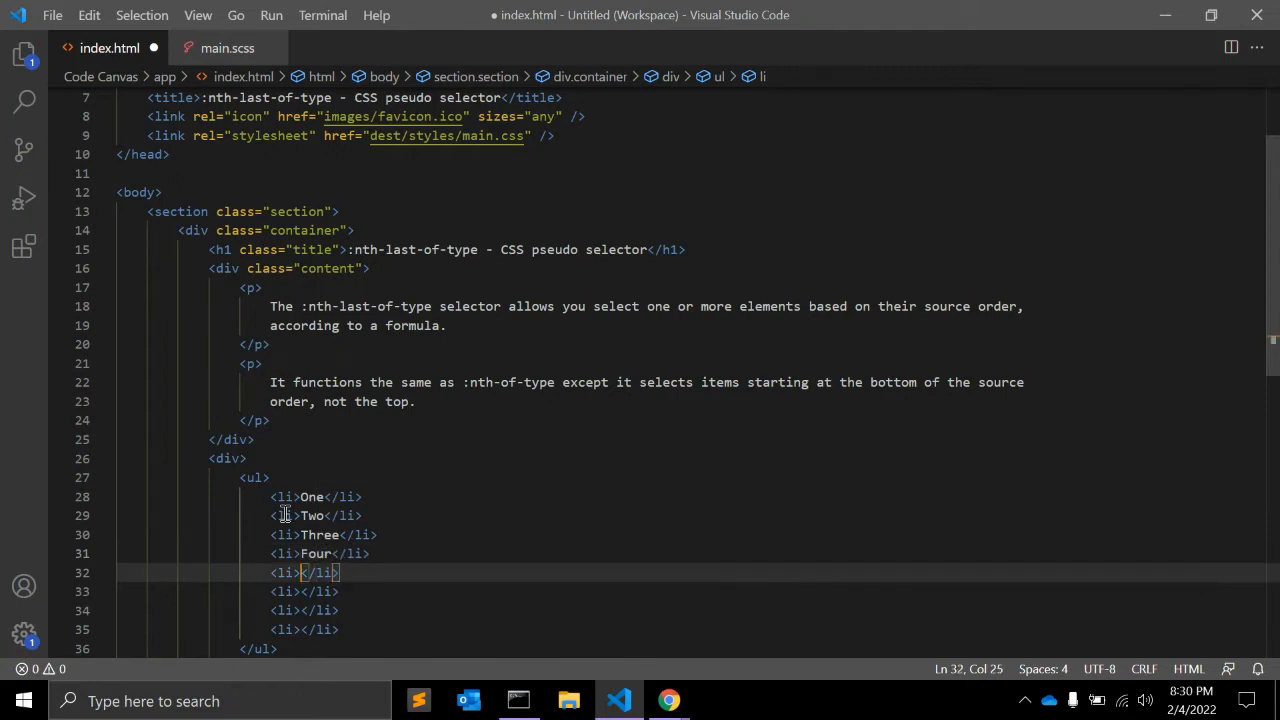
type("Five")
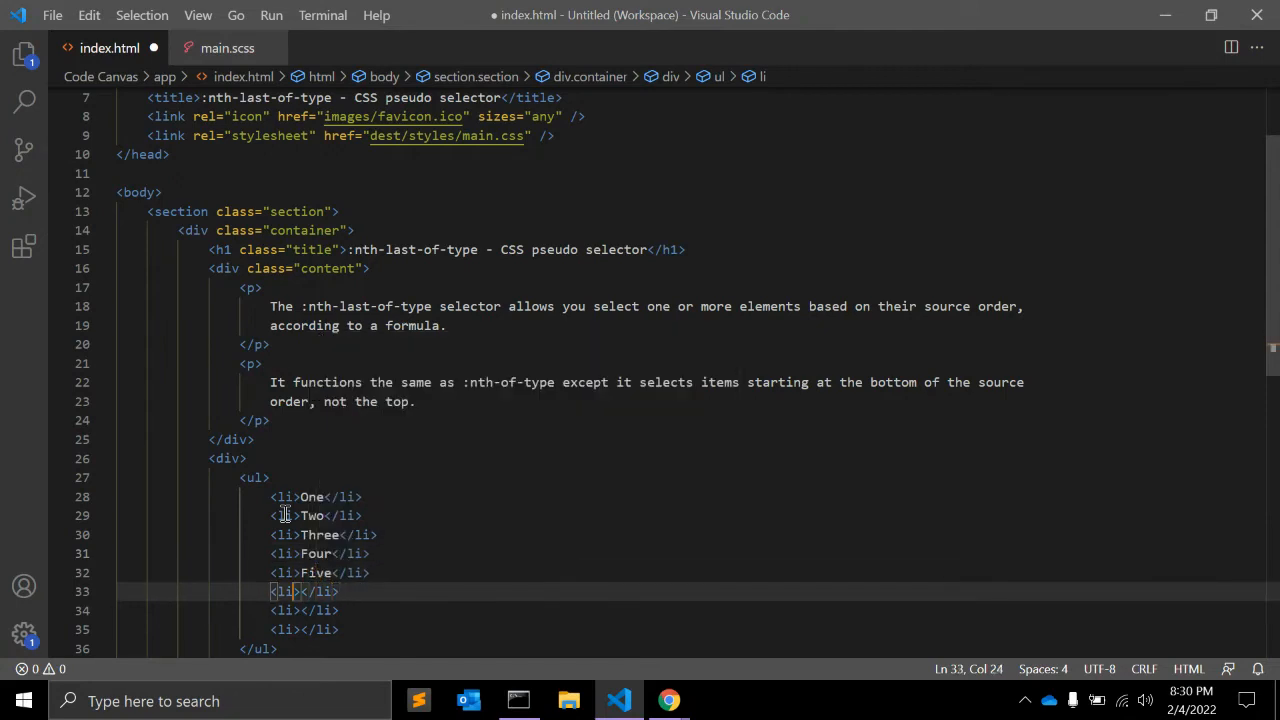
type("Six")
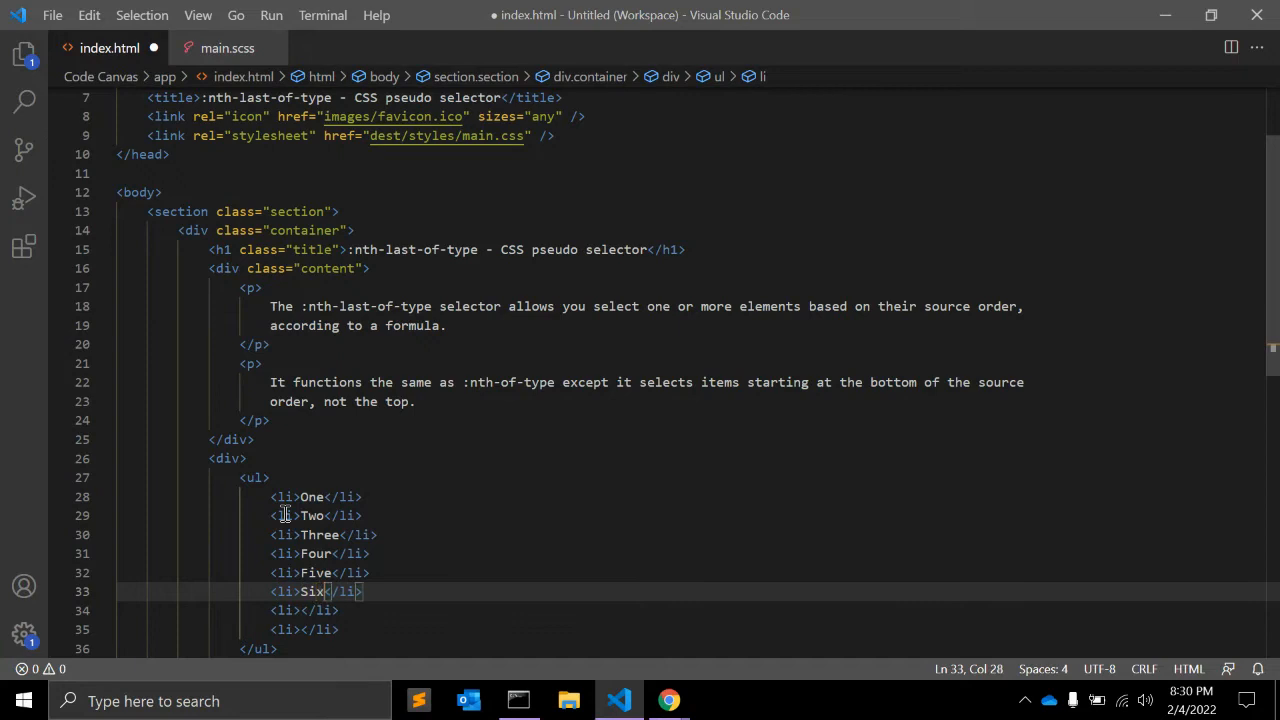
type("Seven")
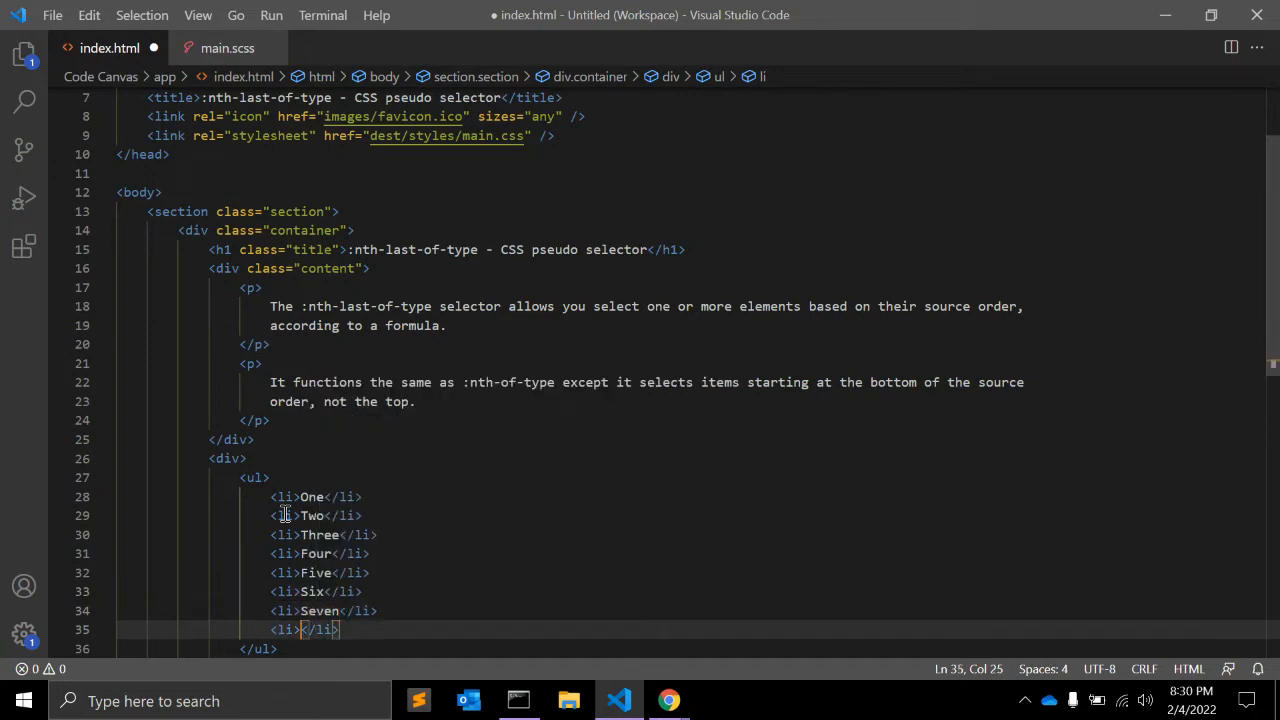
type("Eight")
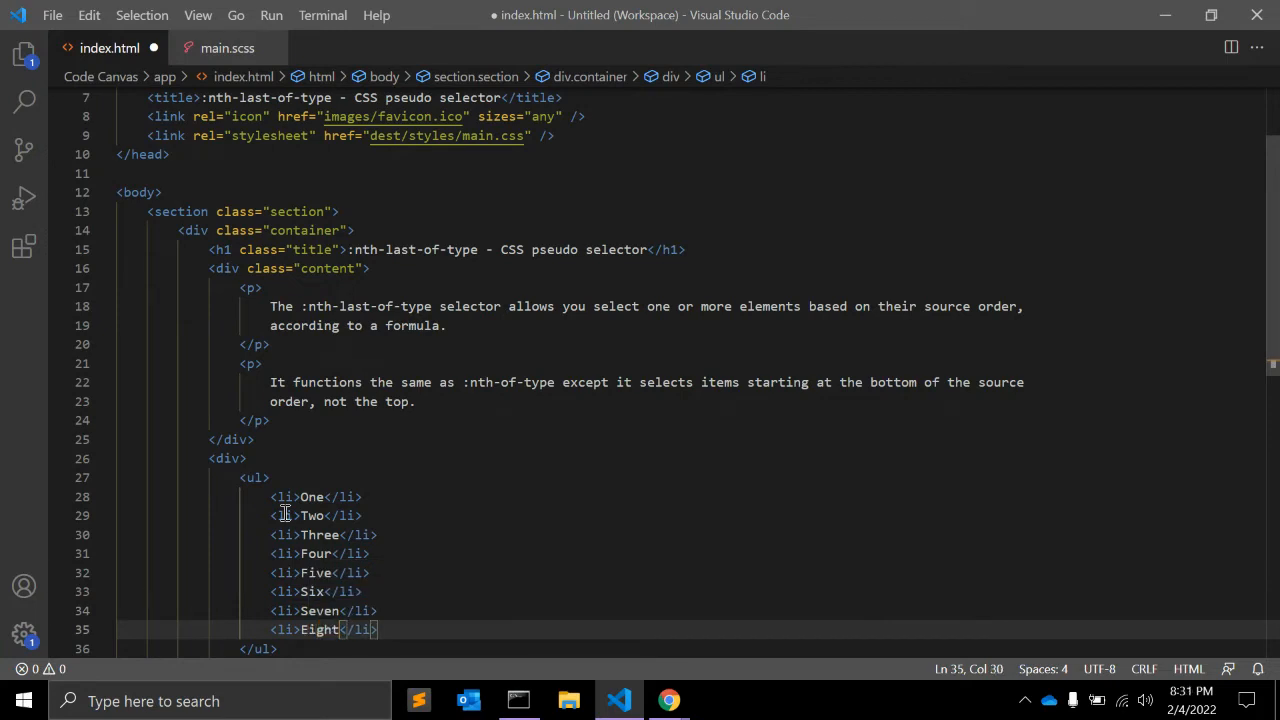
Give the numbered <ul> the attribute class="list1".
left_click(256, 476)
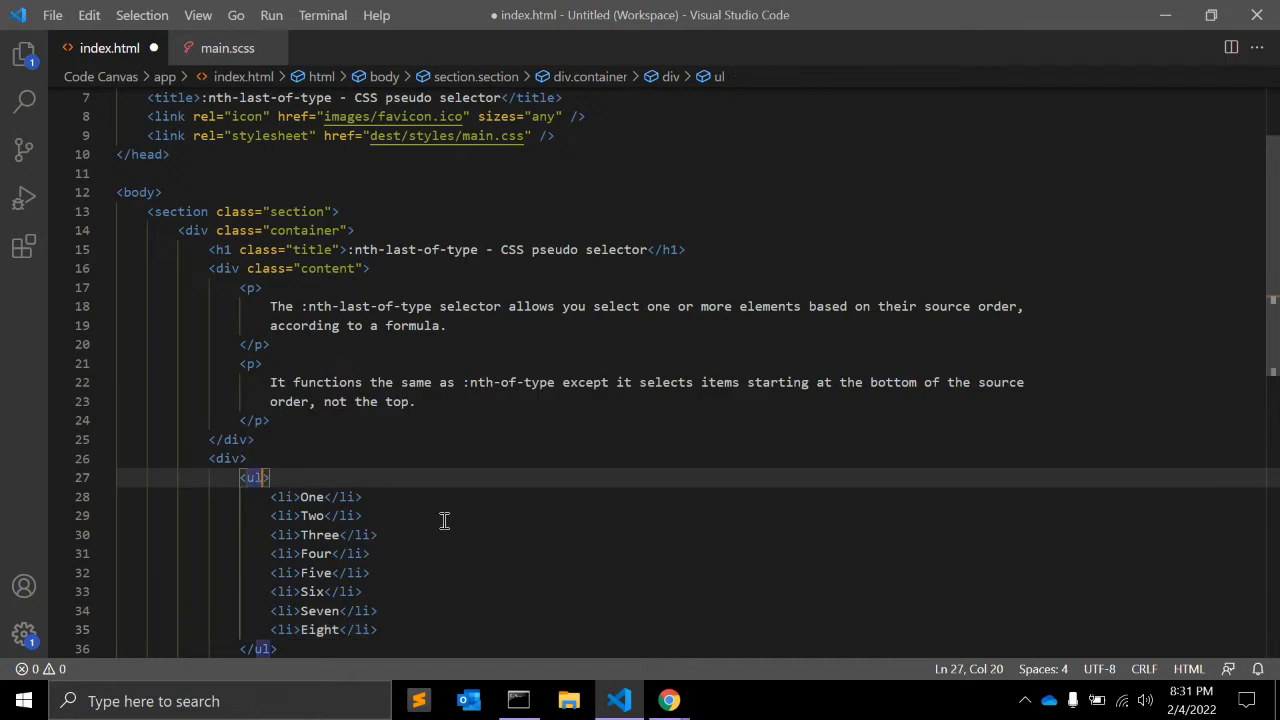
type("class=\"\"")
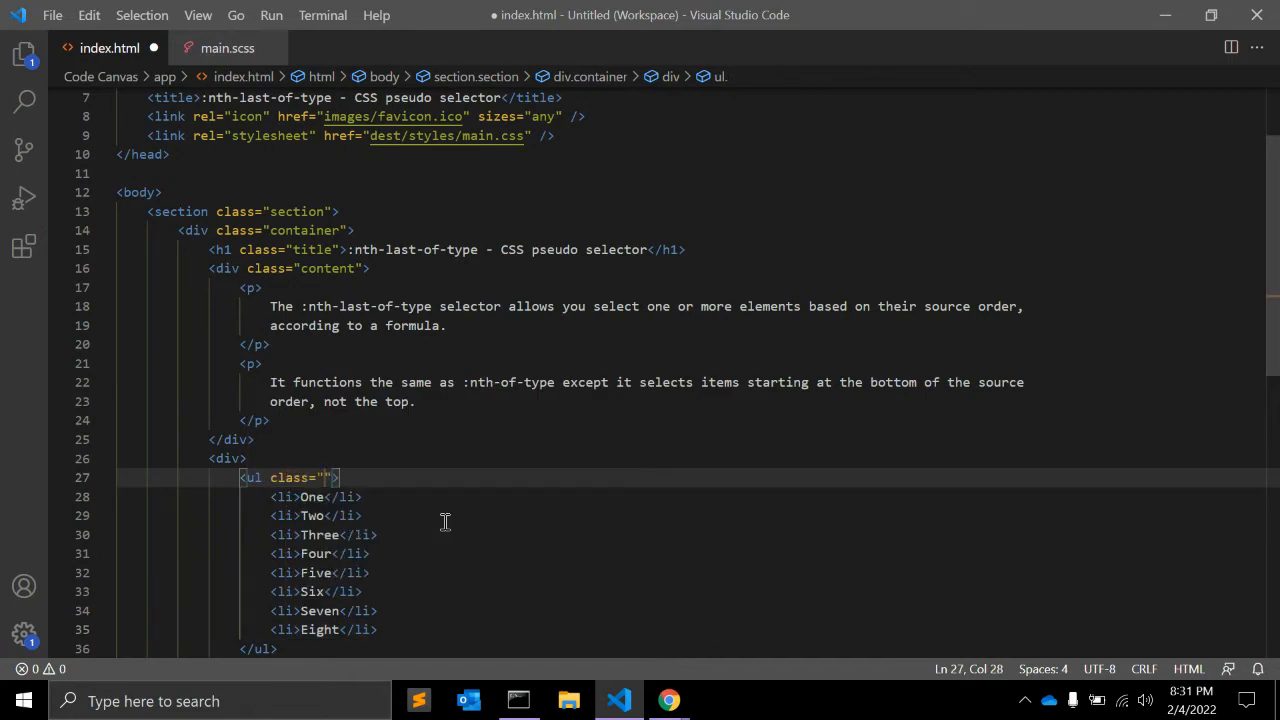
type("list1")
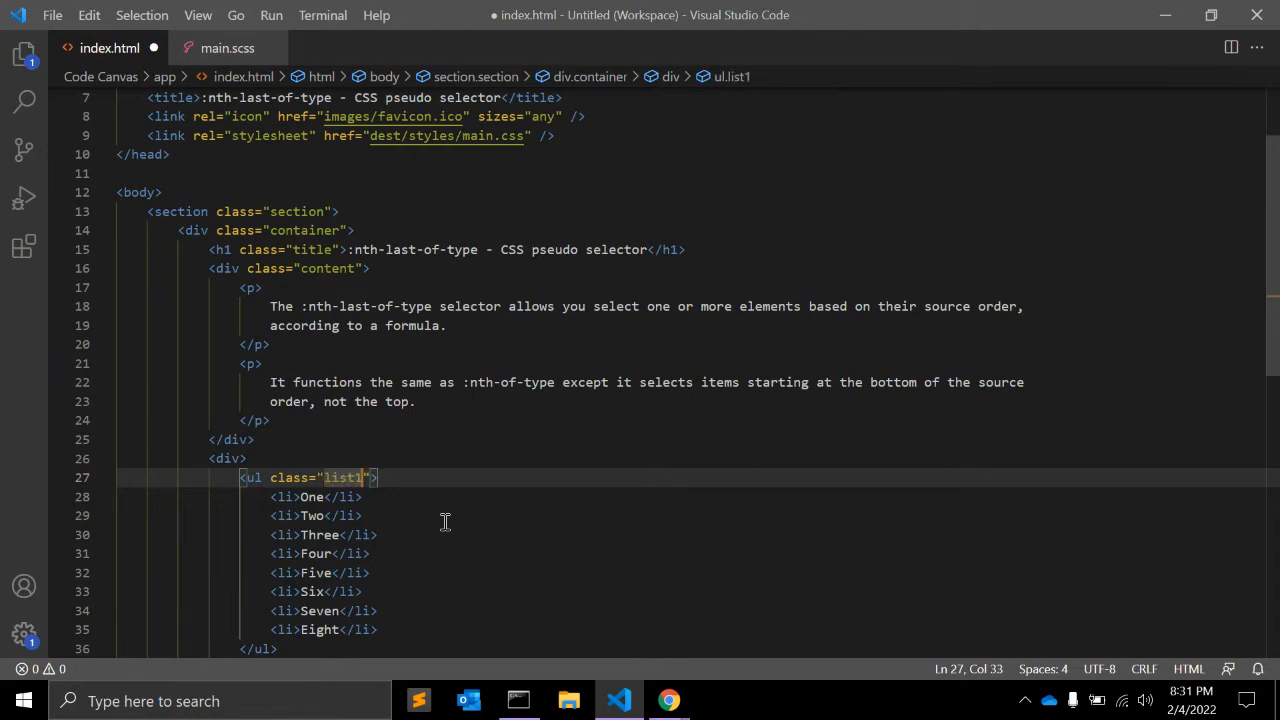
Paste two copies of the list below it and rename their classes to list2 and list3.
scroll("down", 3)
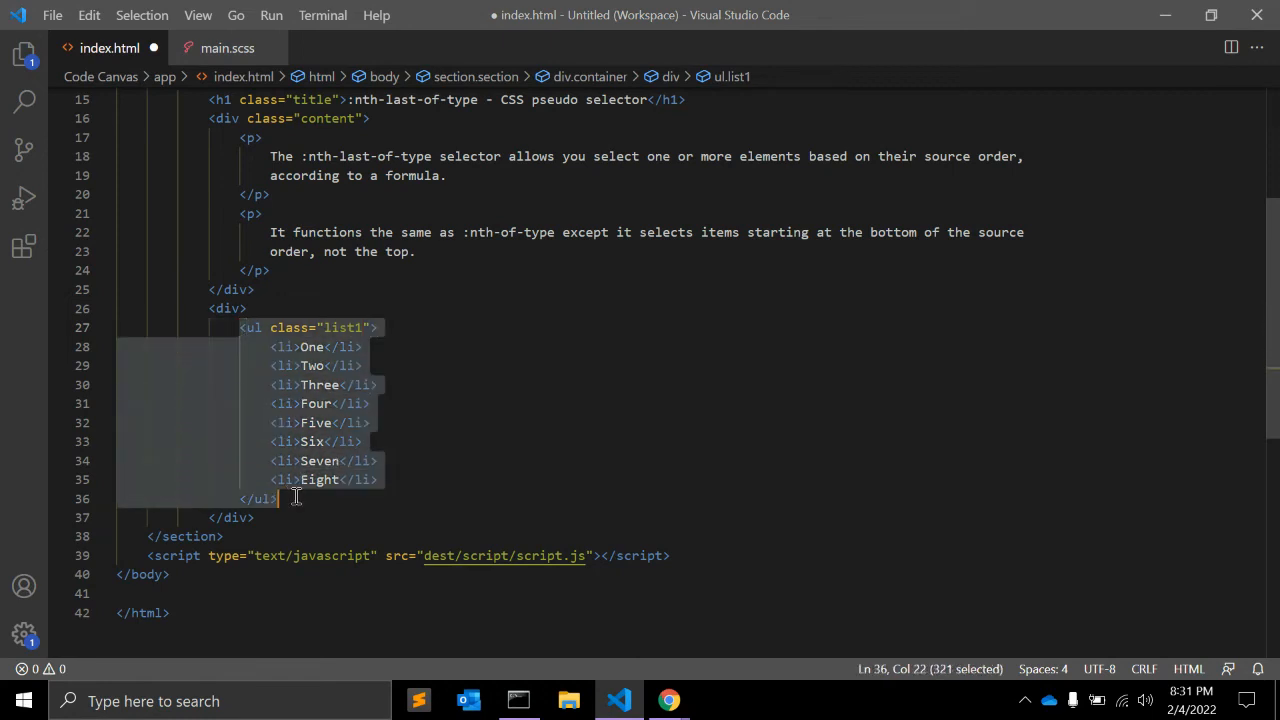
left_click(280, 498)
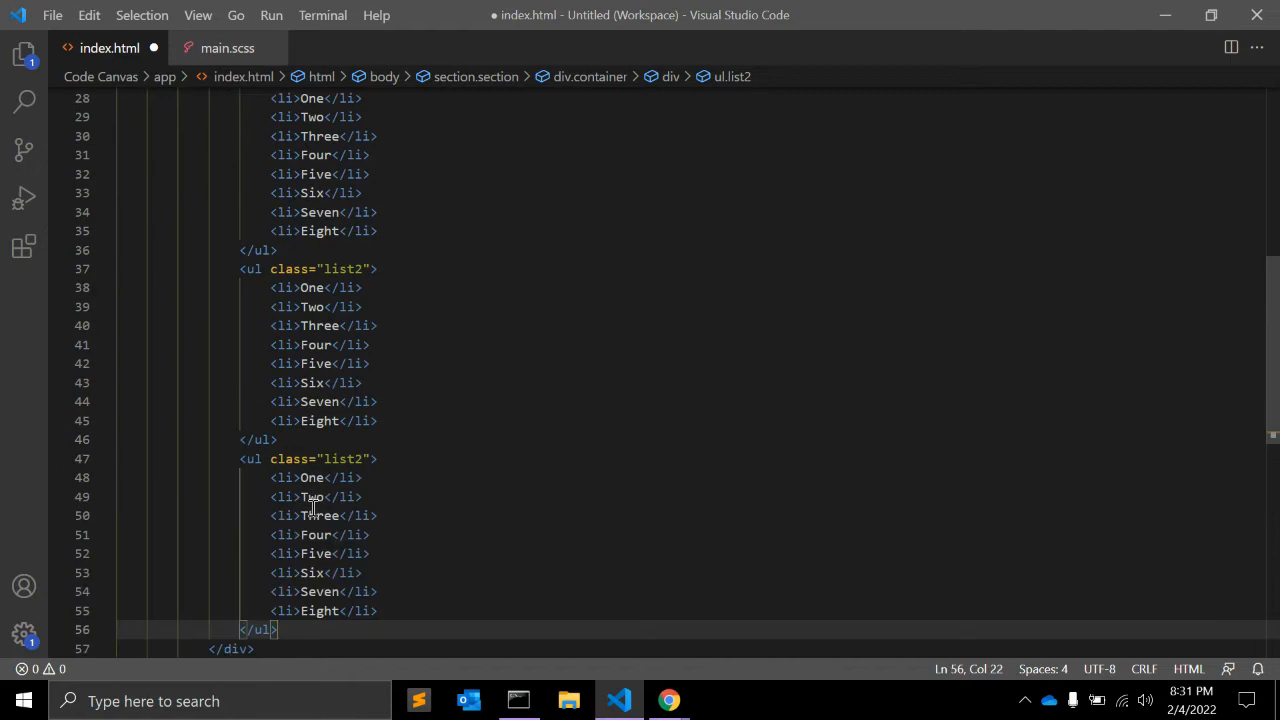
left_click(376, 458)
type("3")
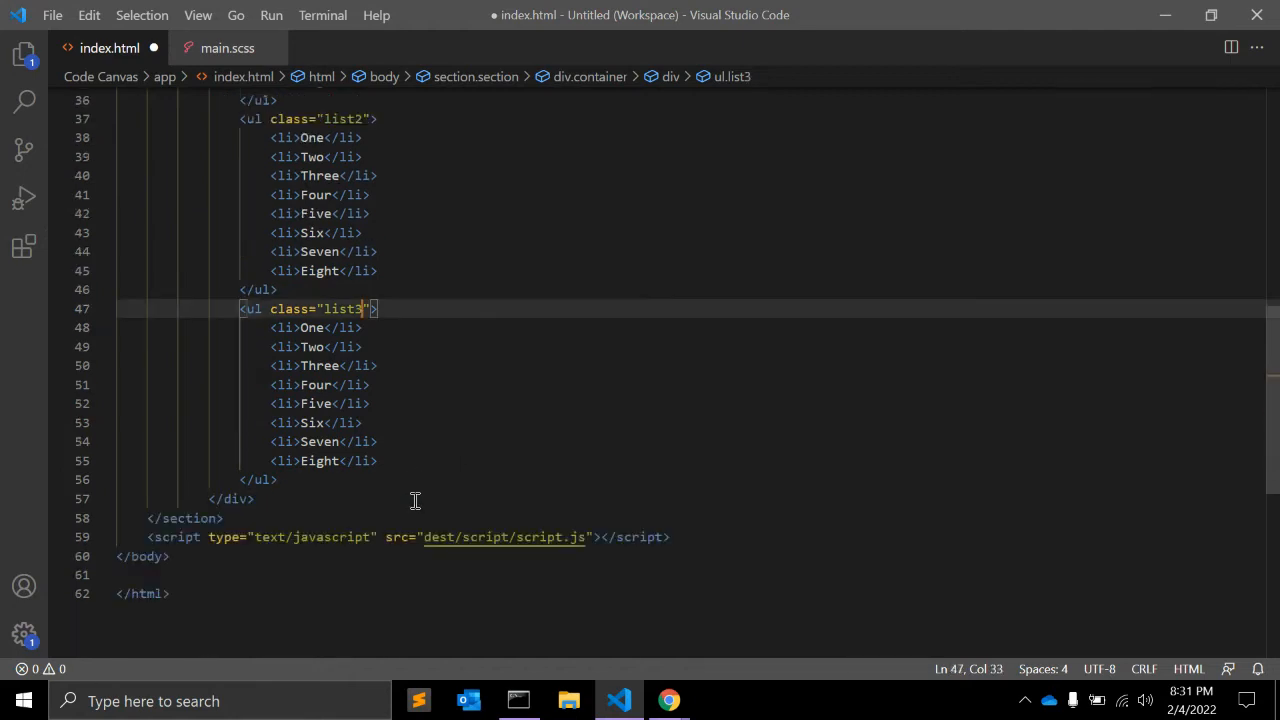
Save index.html, preview the three lists at localhost:3000, and return to main.scss.
left_click(668, 700)
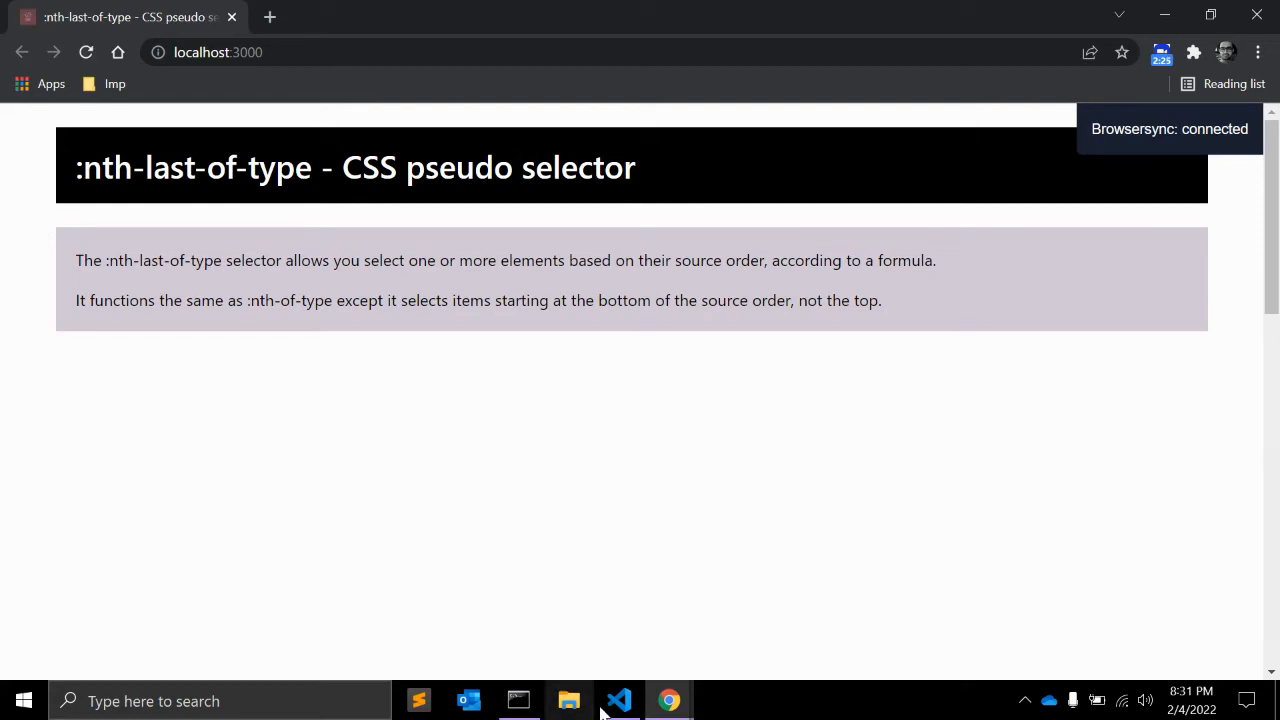
left_click(618, 700)
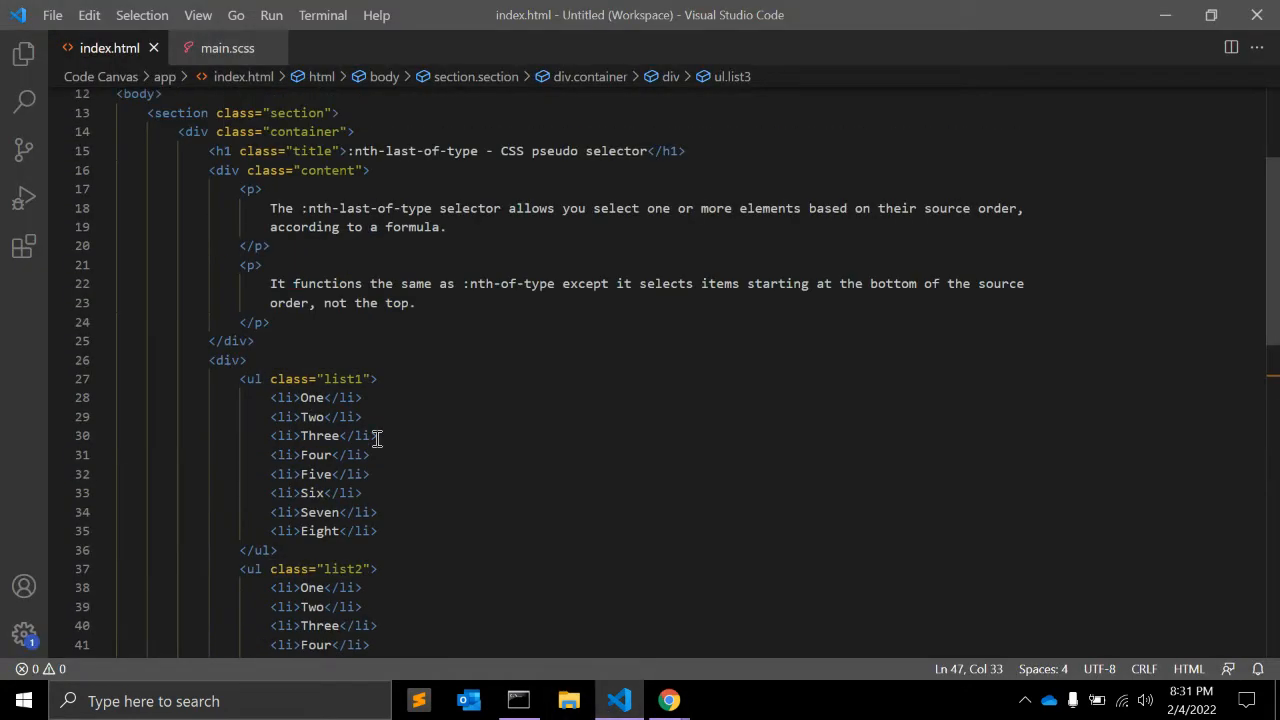
mouse_move(476, 404)
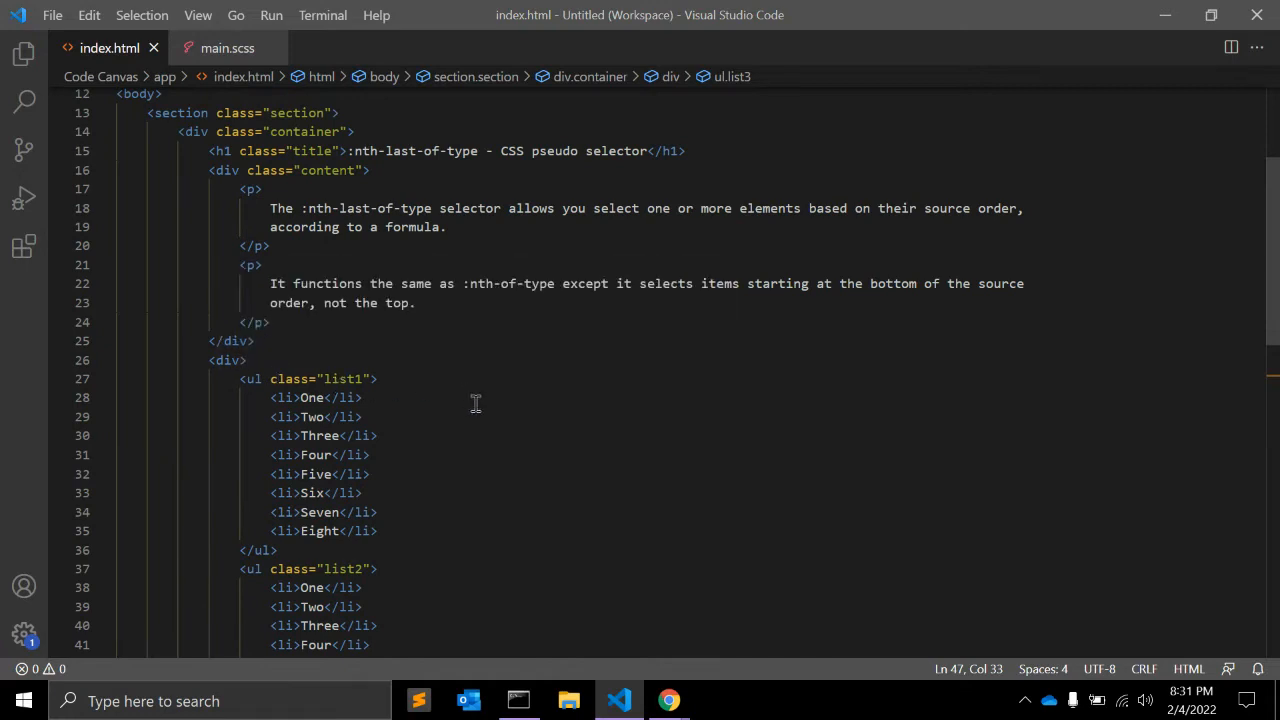
mouse_move(142, 78)
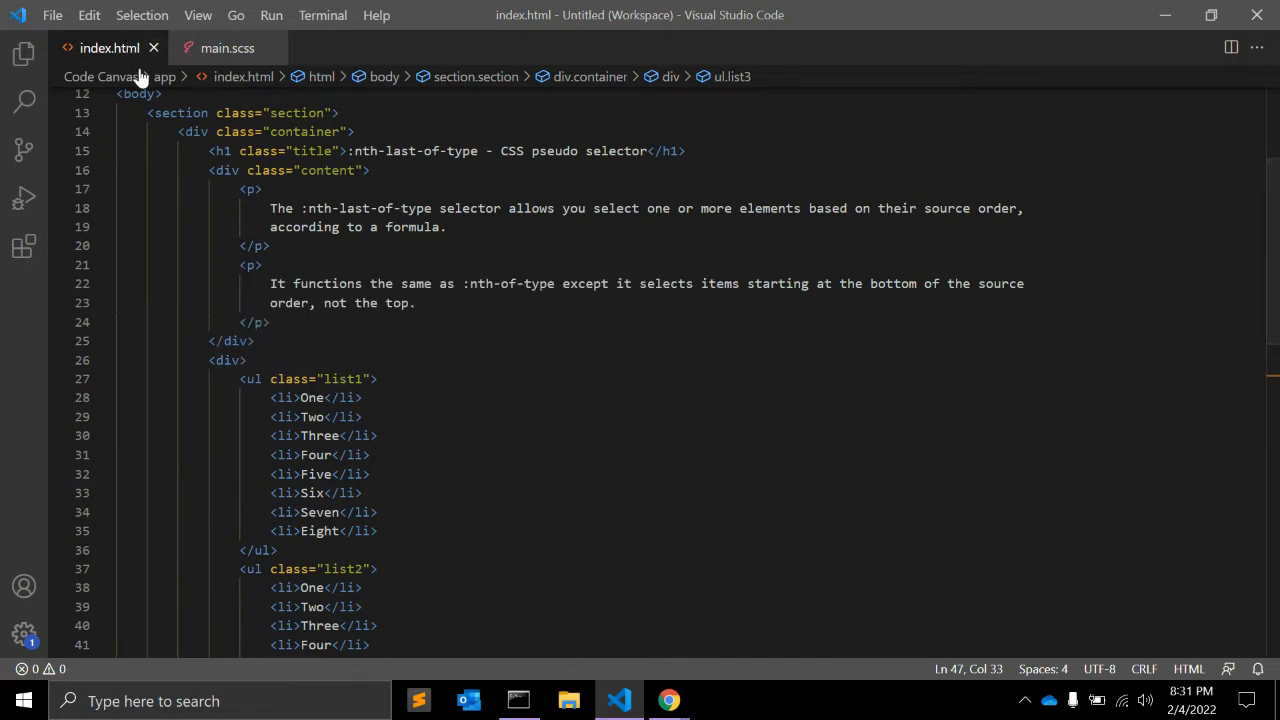
left_click(668, 700)
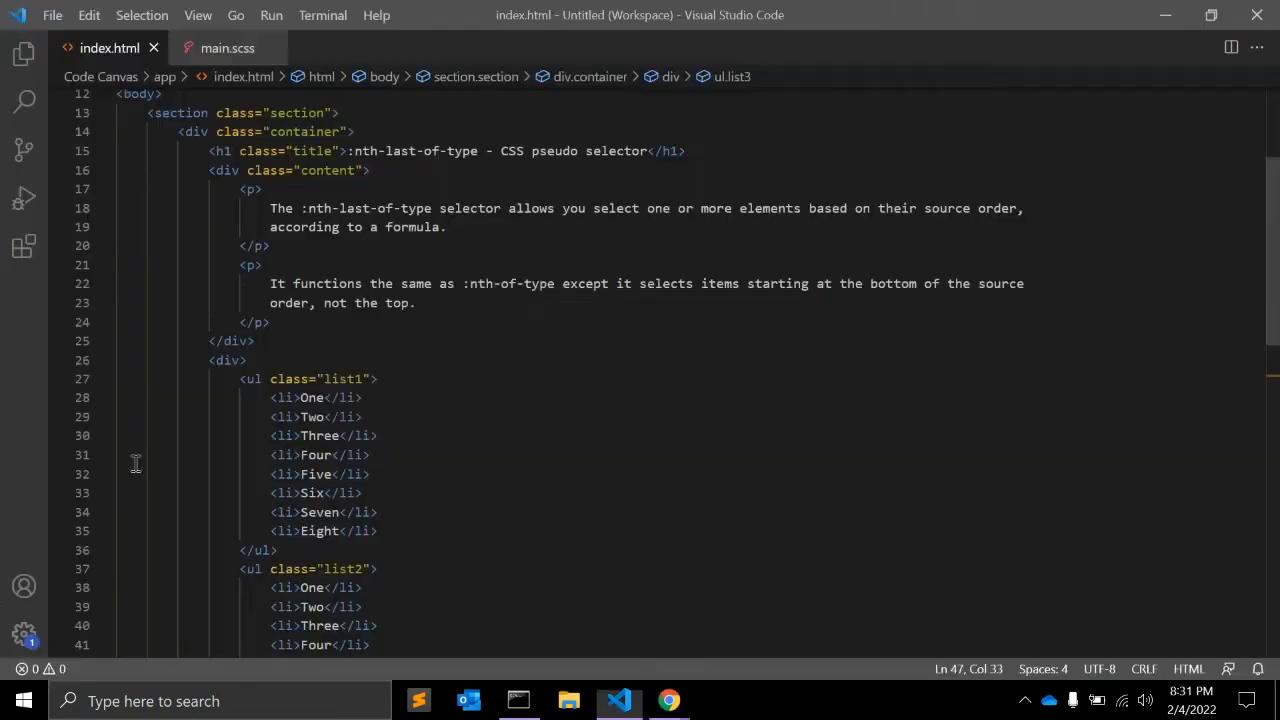
left_click(228, 48)
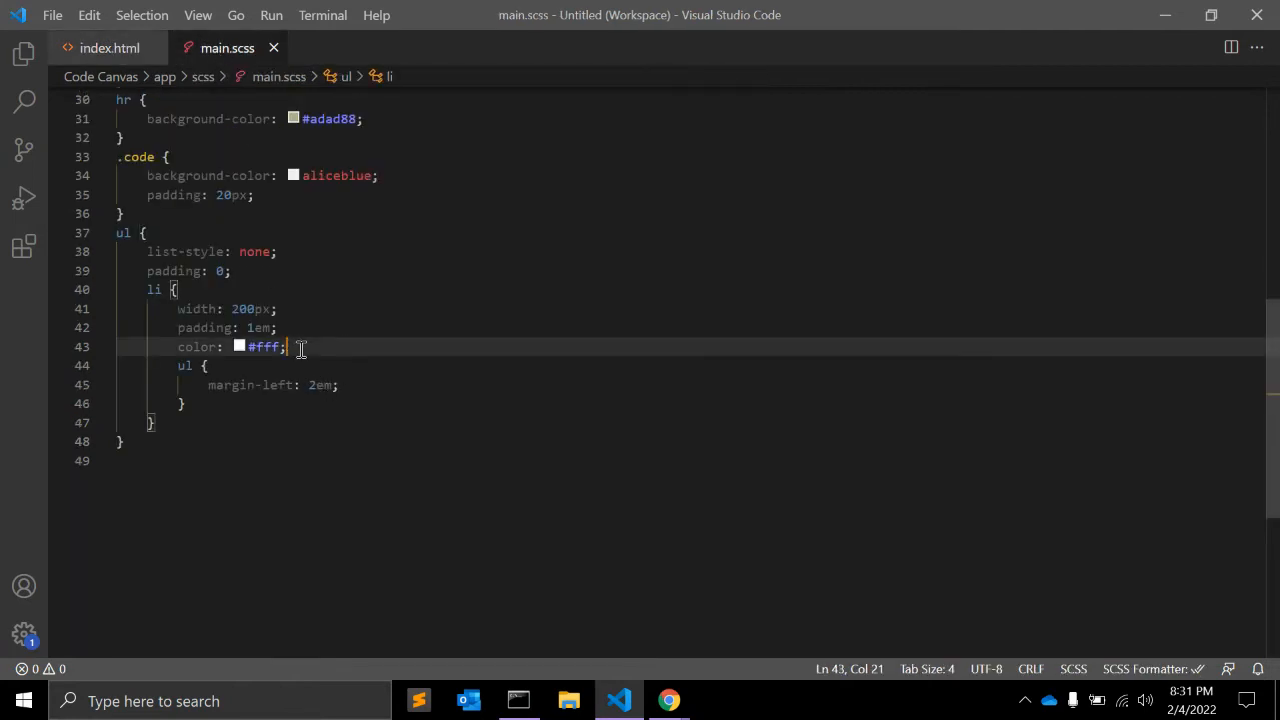
Add background: slategray to the li rule in main.scss and preview the gray boxes.
double_click(264, 346)
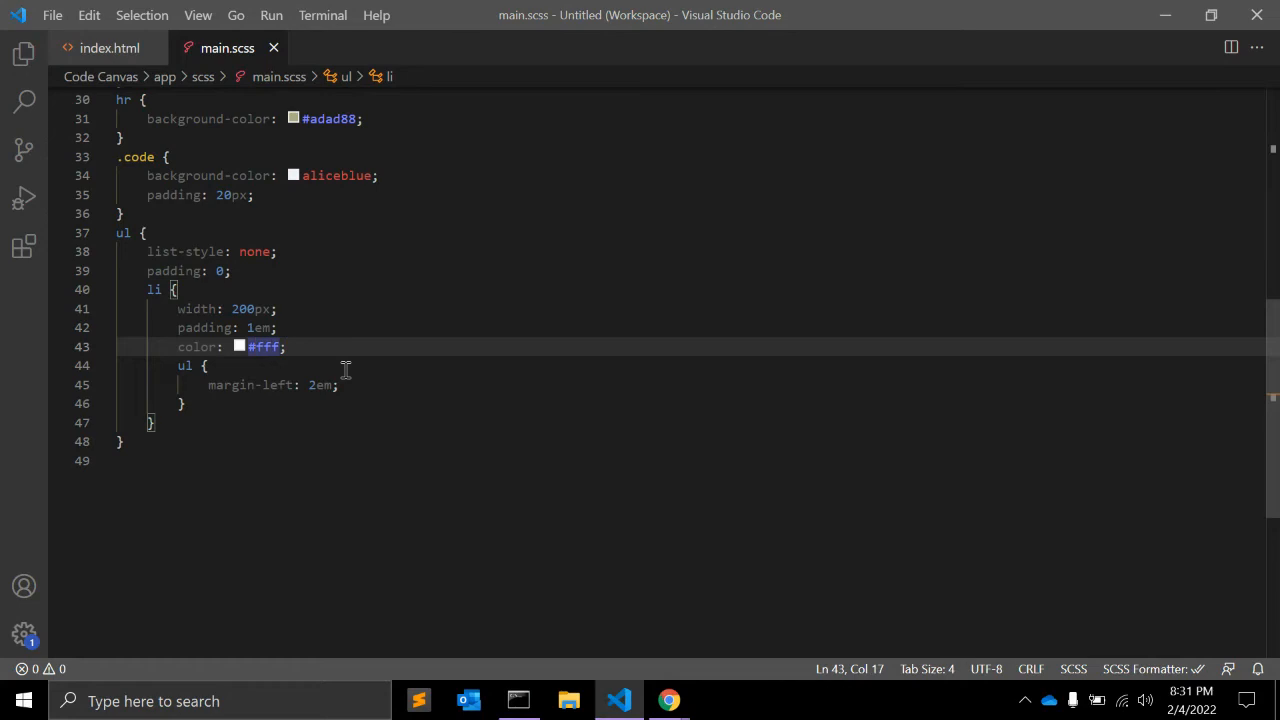
left_click(172, 288)
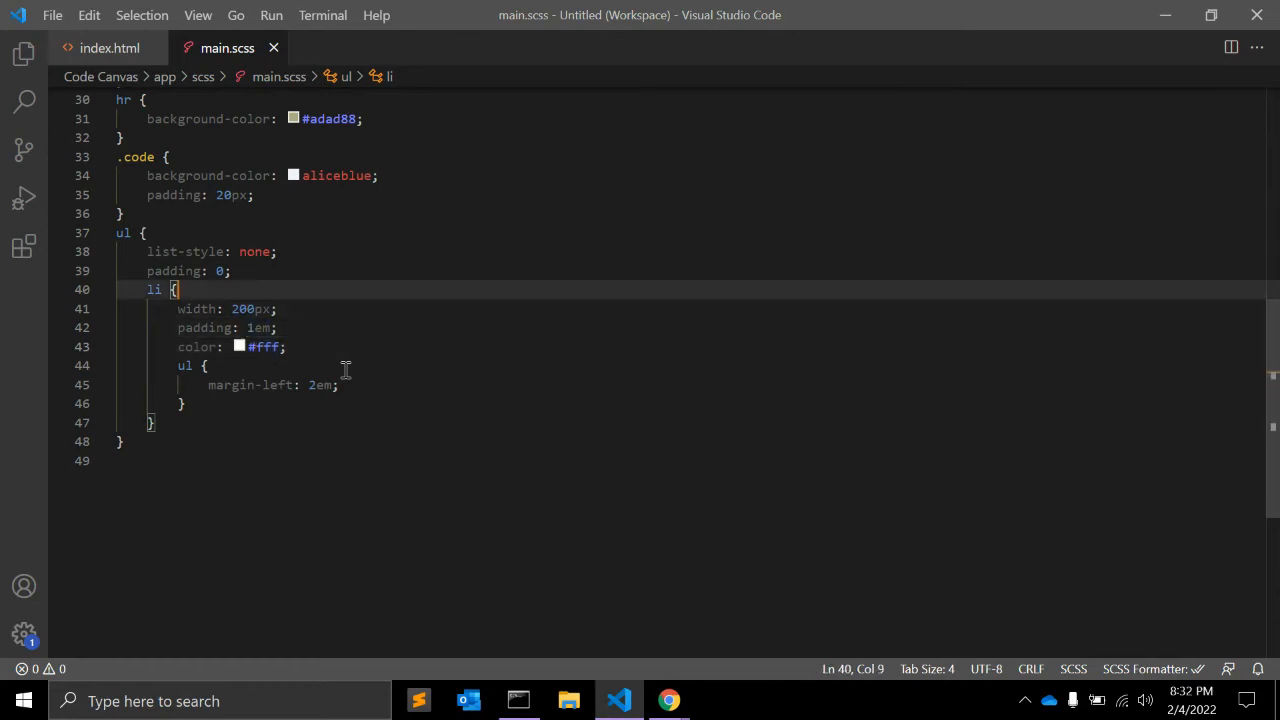
type("background: ;")
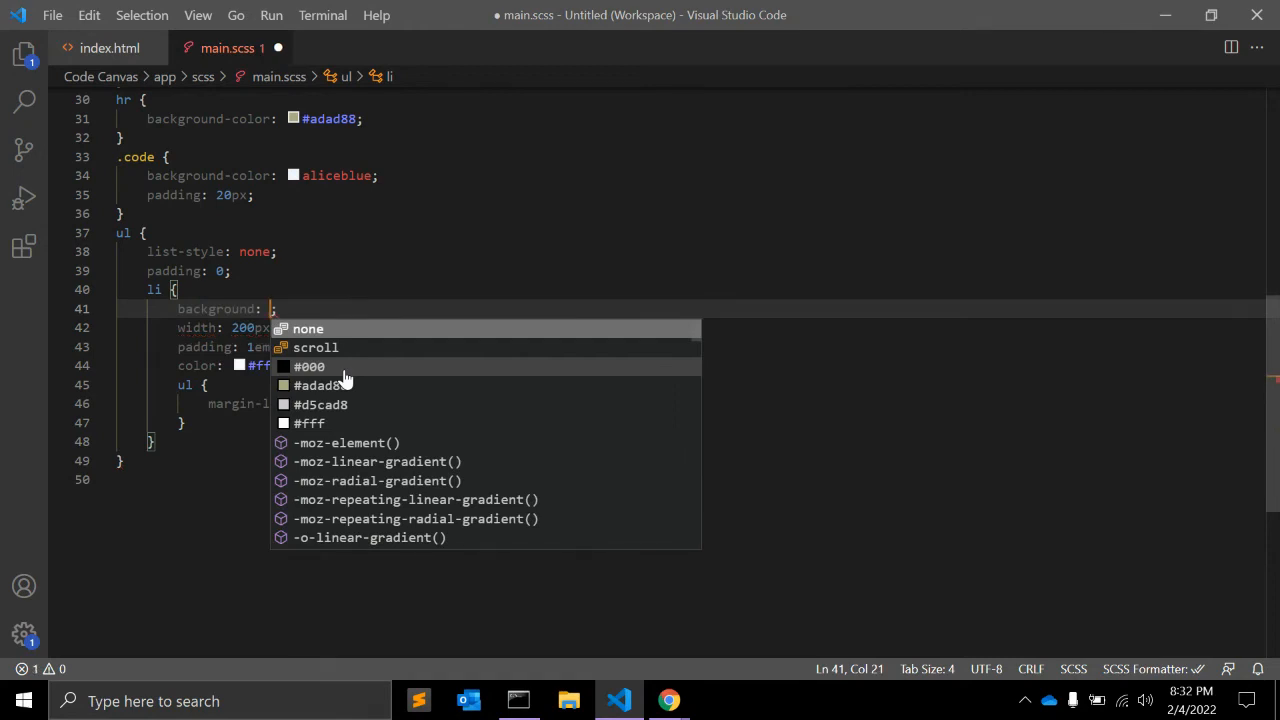
type("sl")
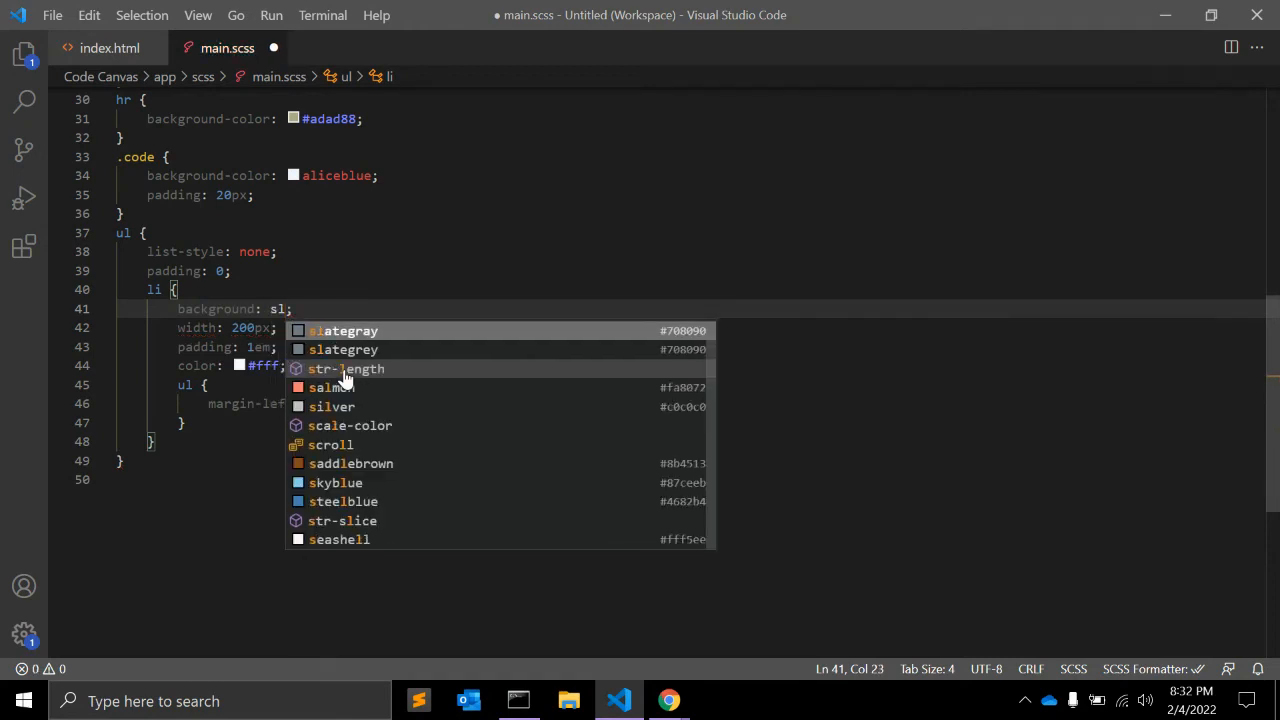
left_click(668, 700)
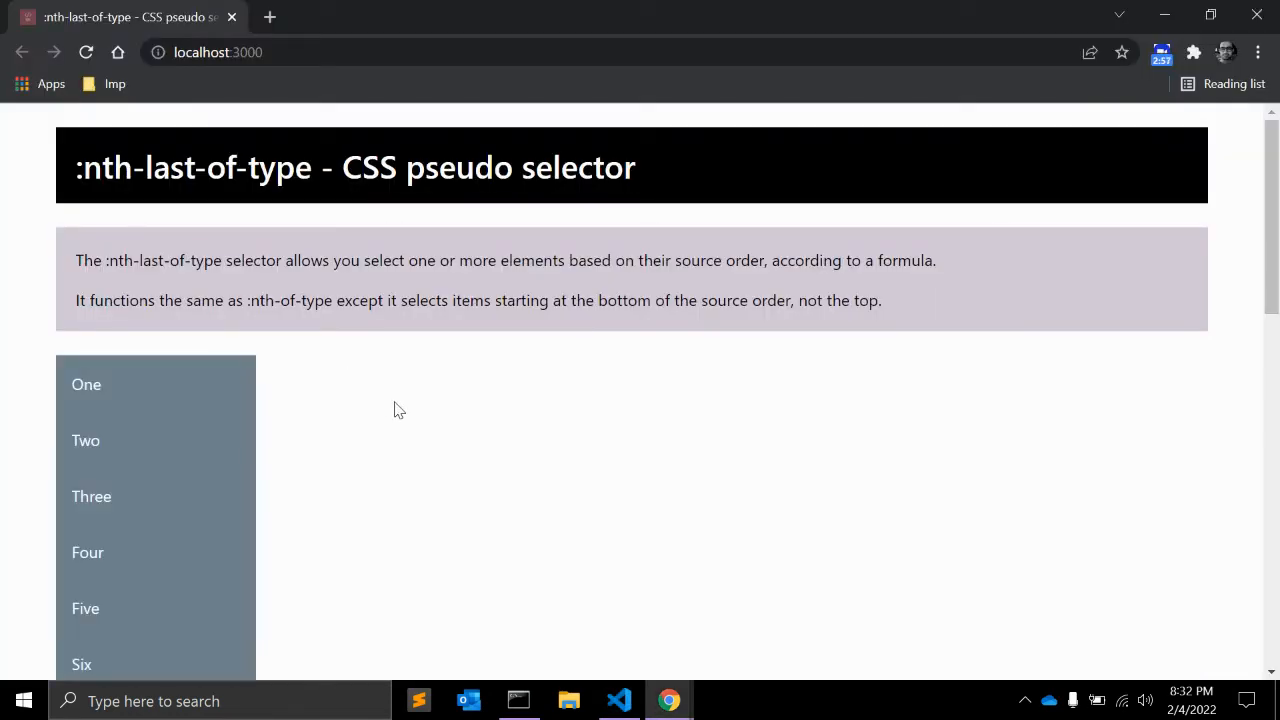
scroll("down", 3)
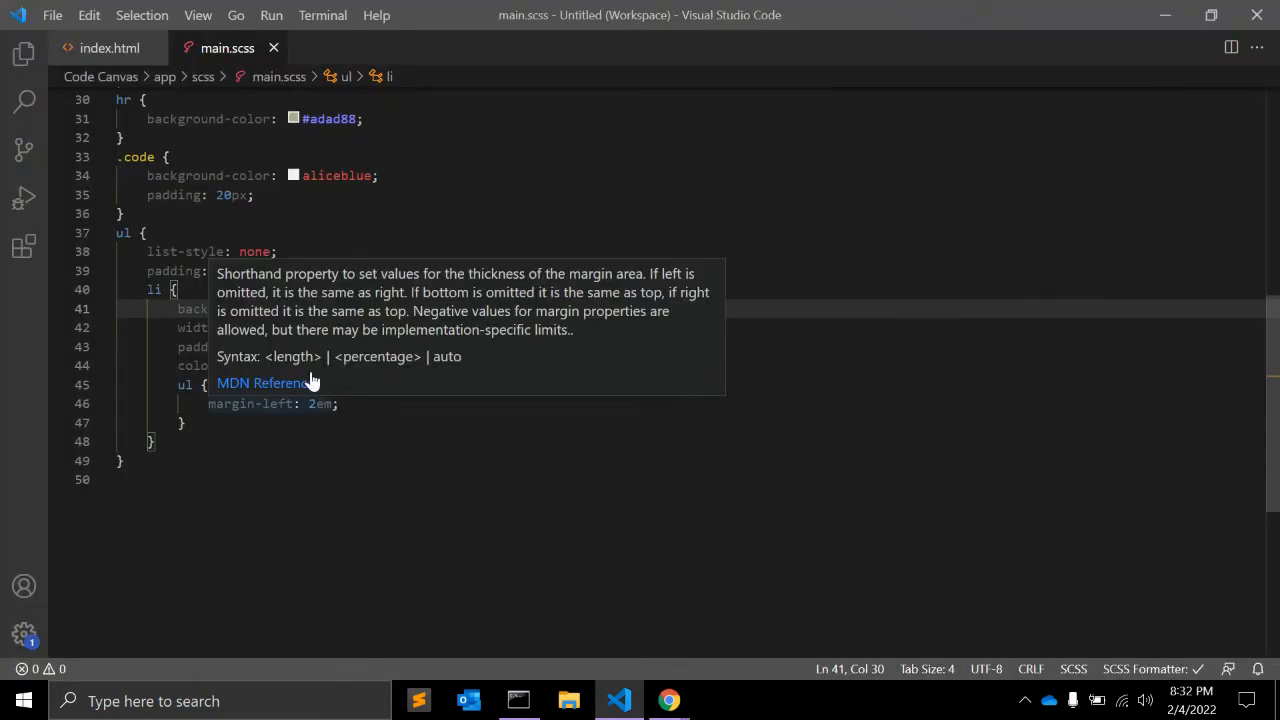
Insert <hr> between the lists in index.html and reload the Chrome preview.
left_click(108, 48)
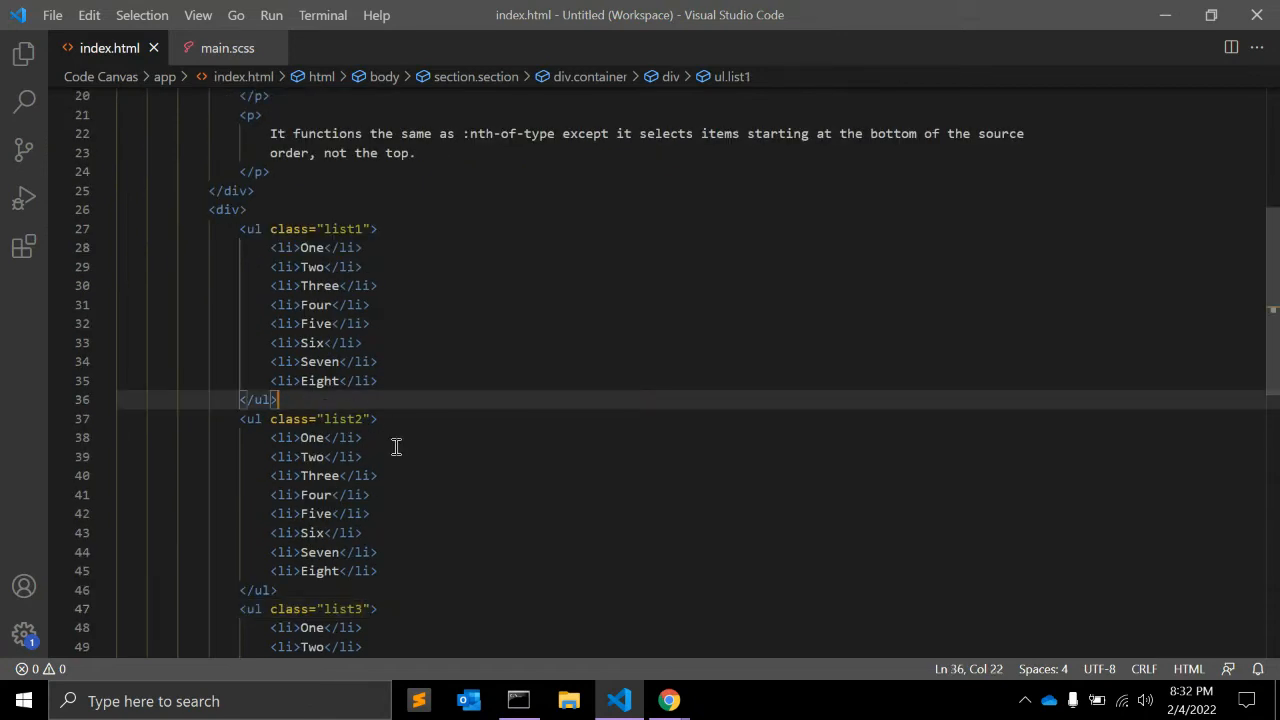
type("<hr>")
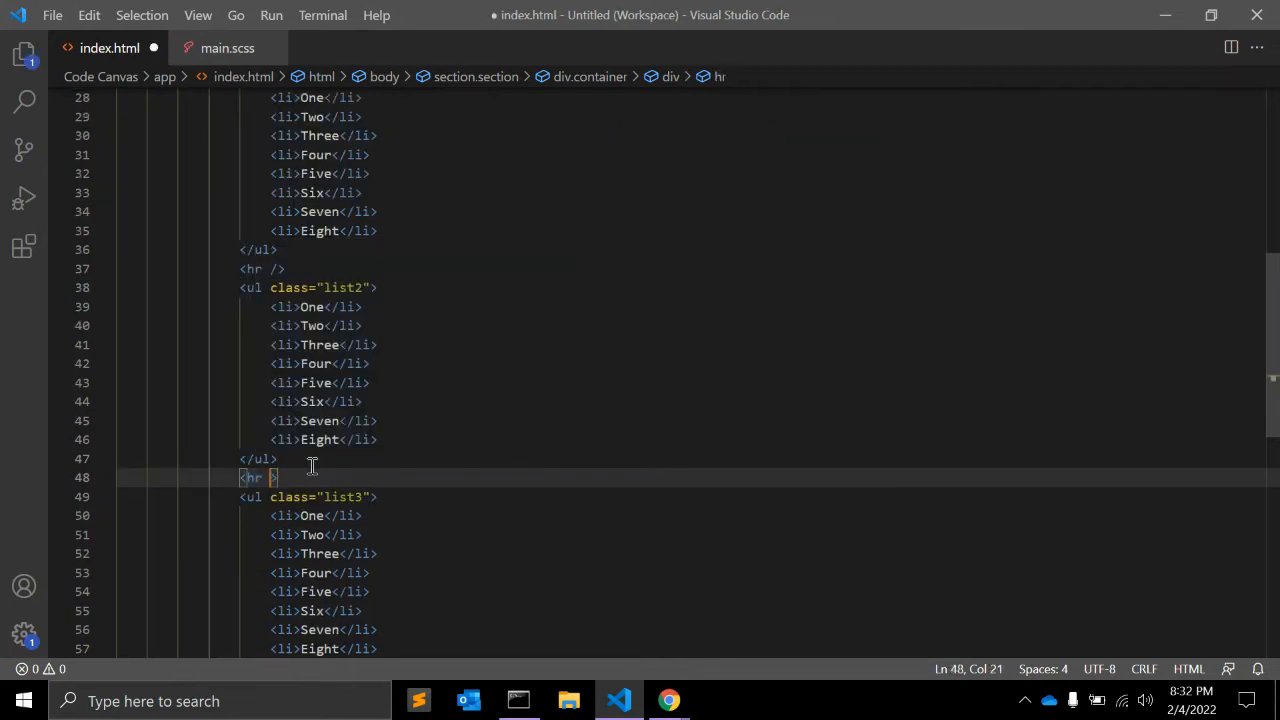
left_click(668, 700)
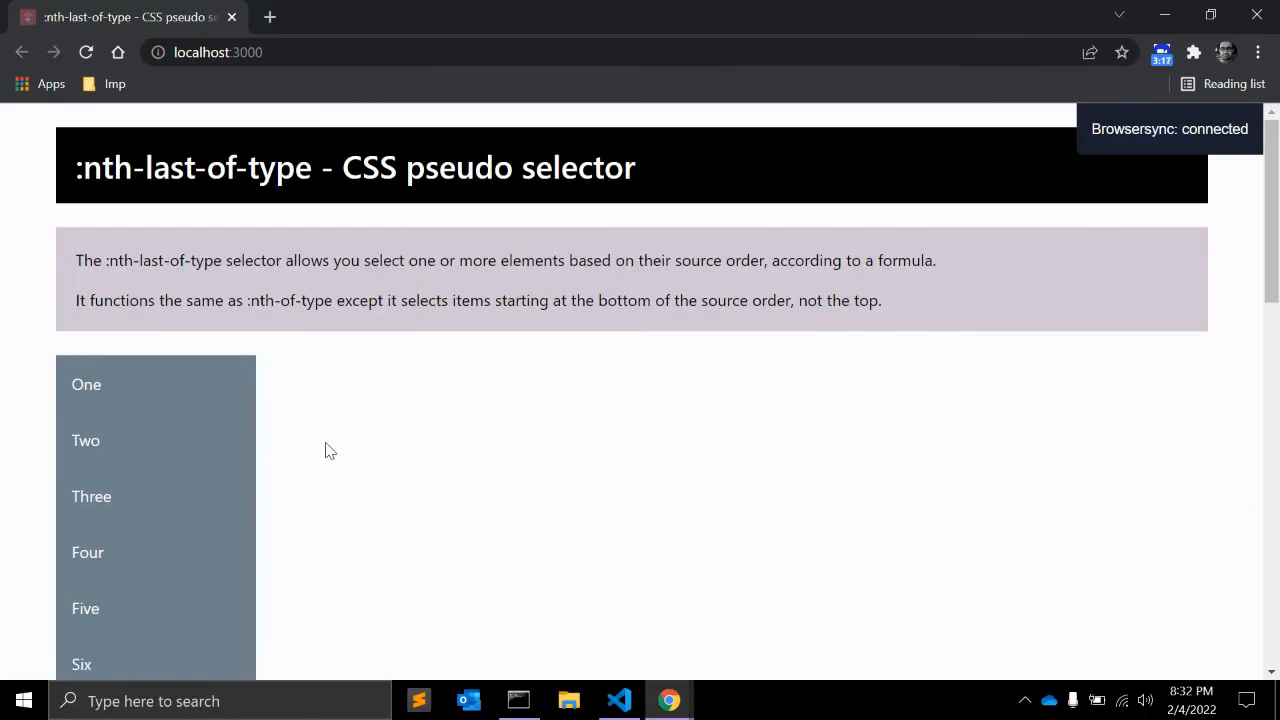
scroll("down", 3)
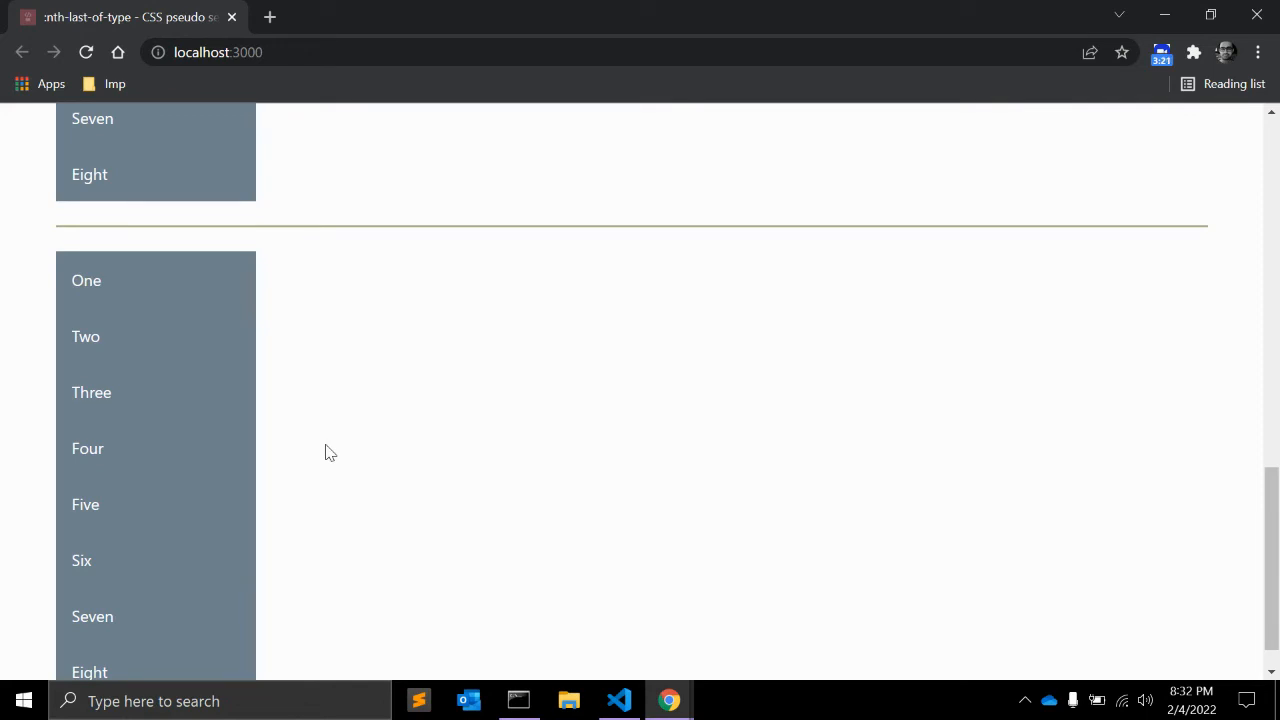
mouse_move(412, 528)
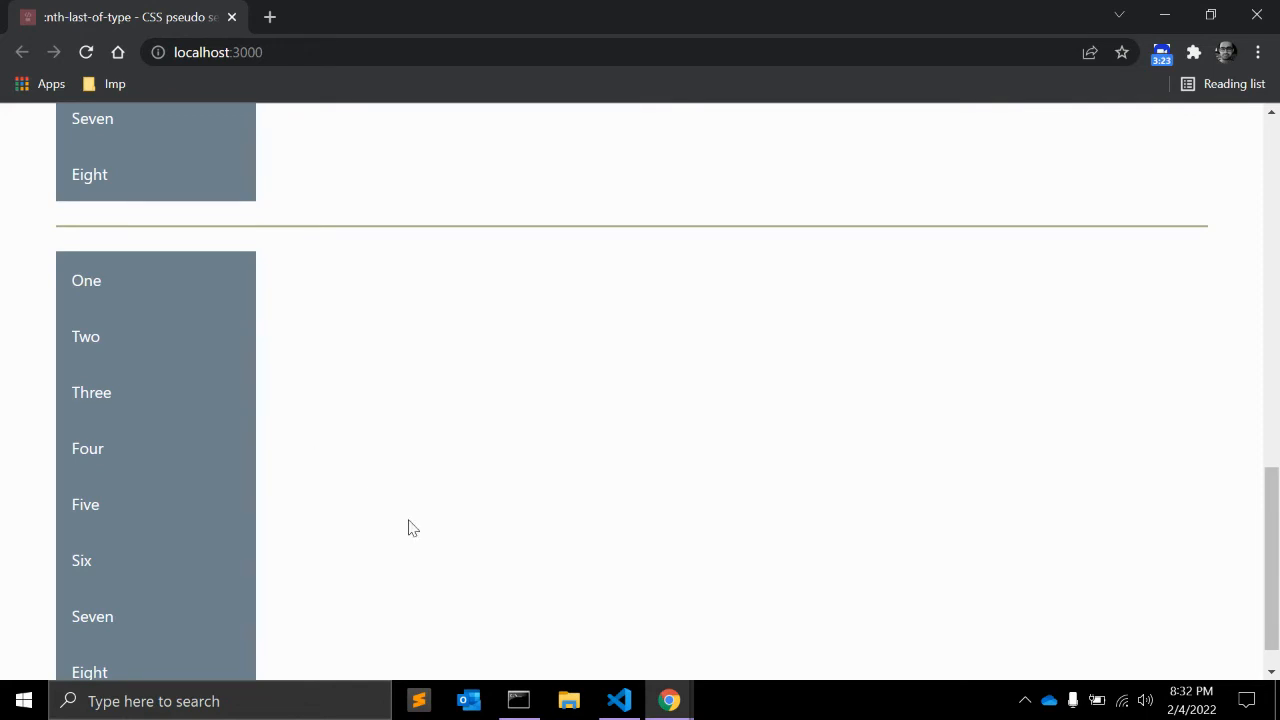
scroll("down", 3)
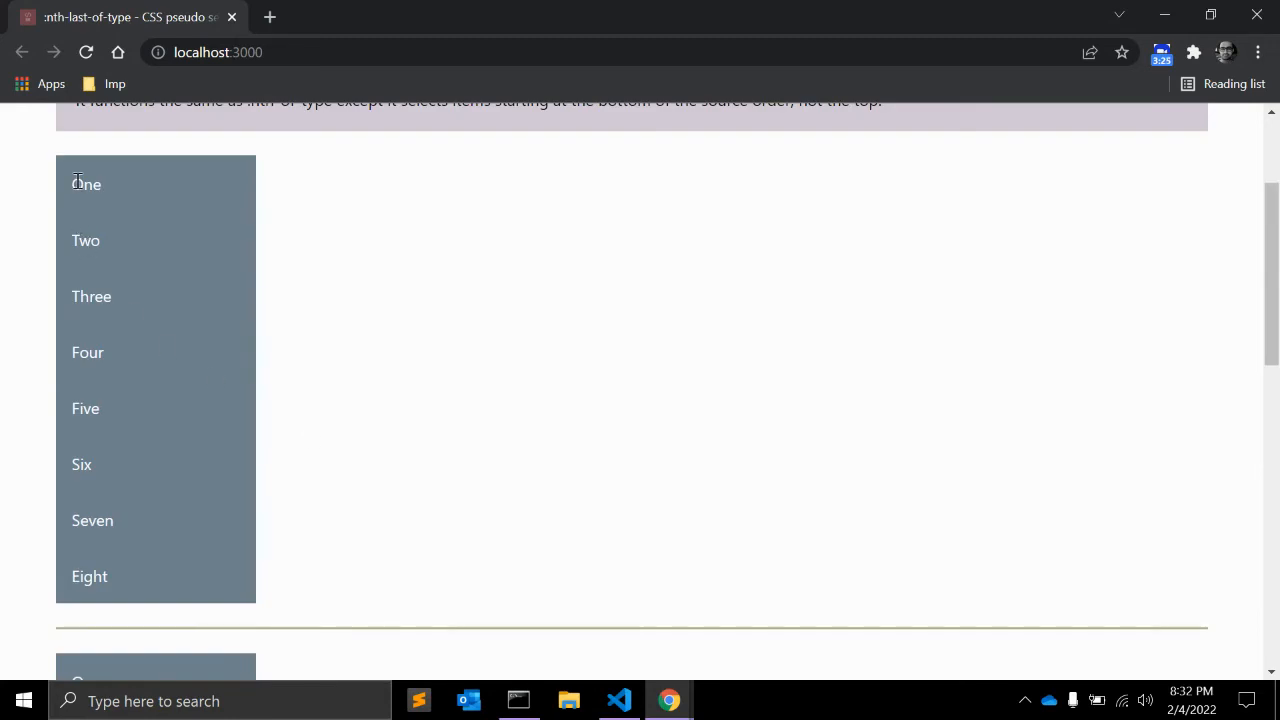
mouse_move(148, 286)
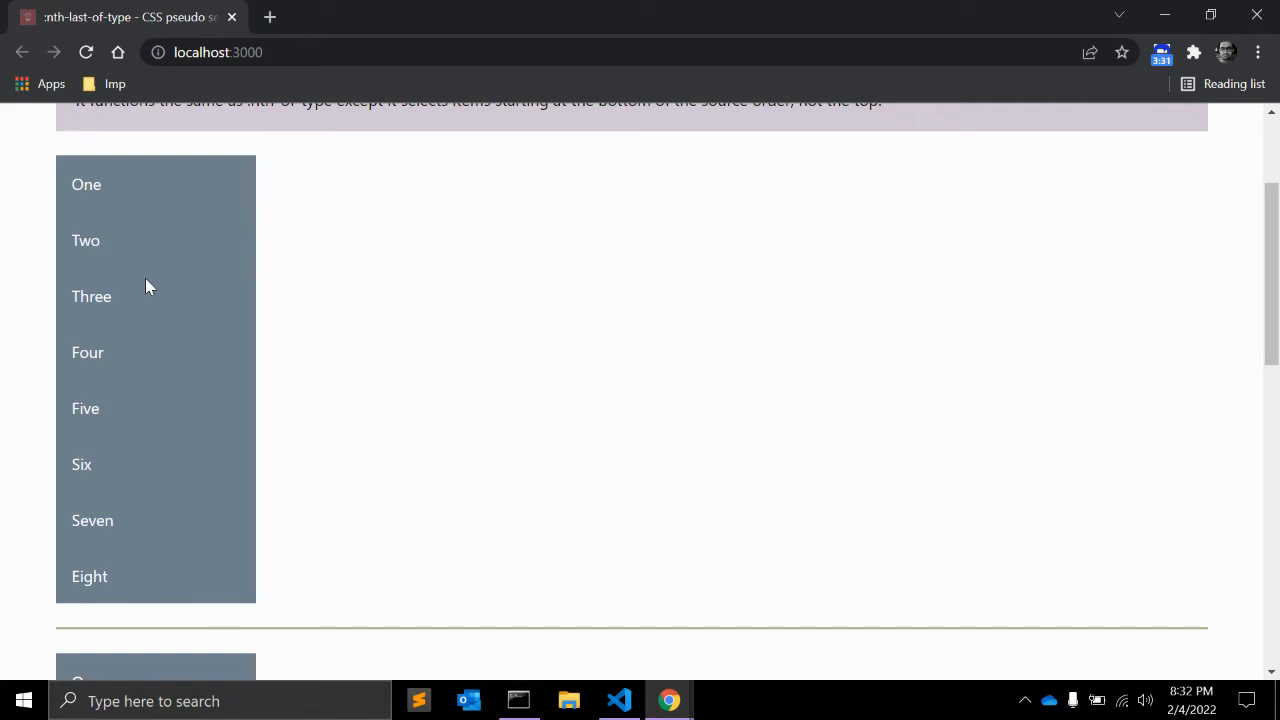
mouse_move(170, 390)
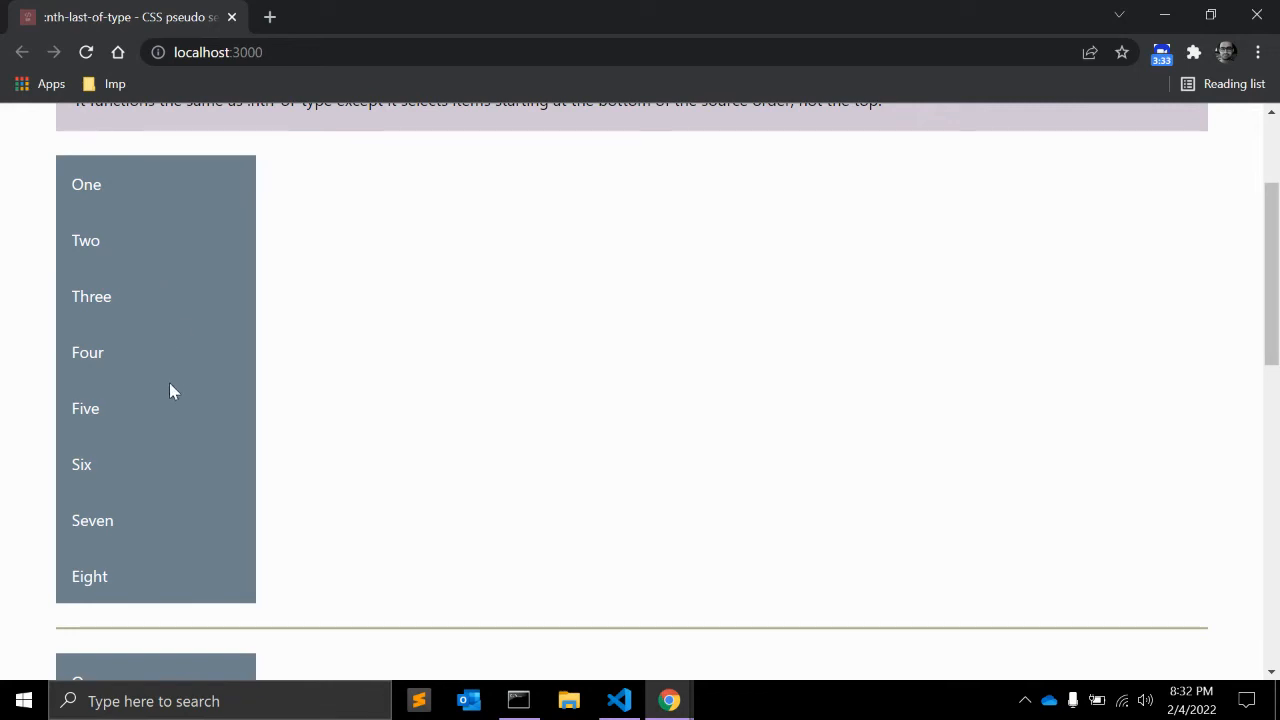
mouse_move(314, 416)
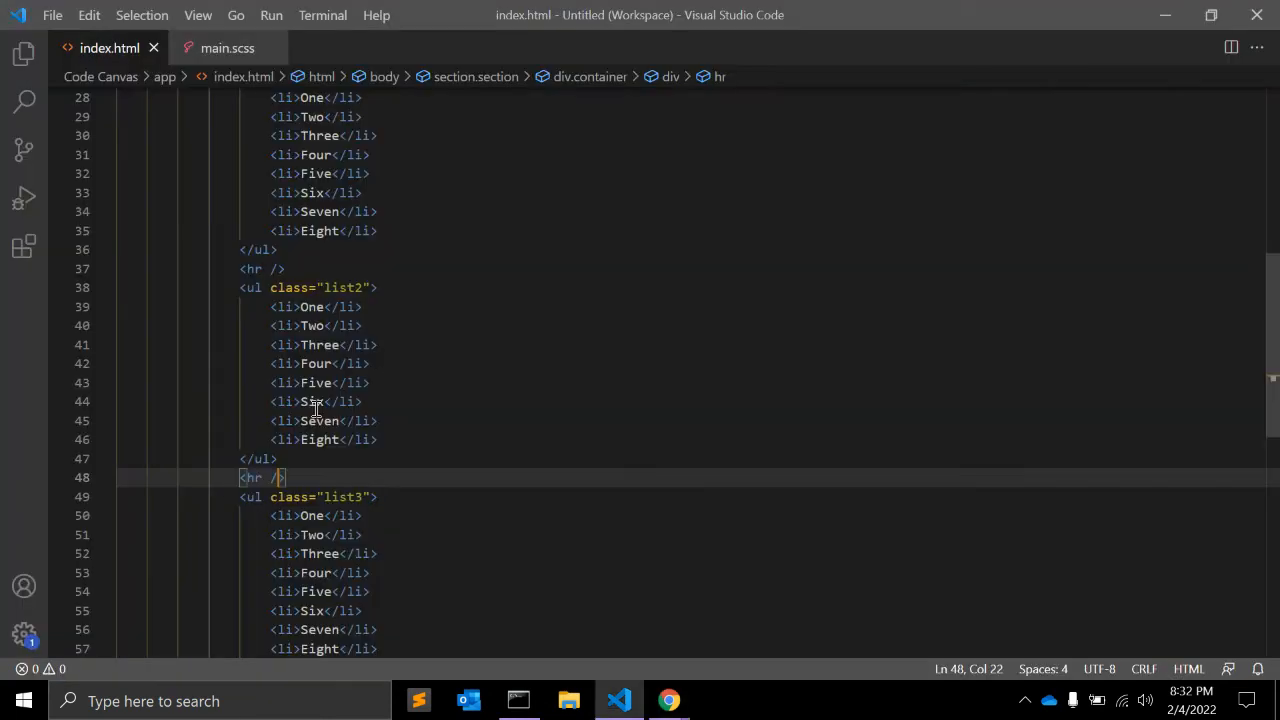
Start a .list1 li:nth-last-of-type rule at the end of main.scss, grabbing the class from index.html.
left_click(228, 48)
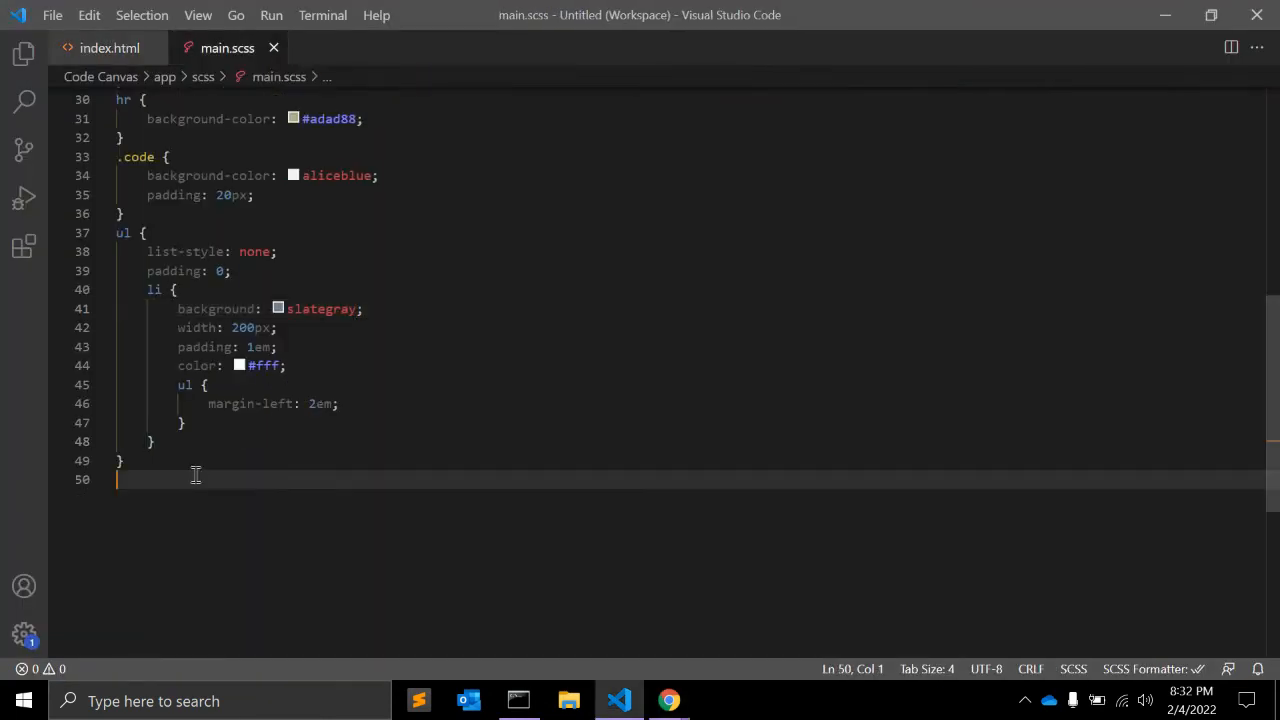
left_click(108, 48)
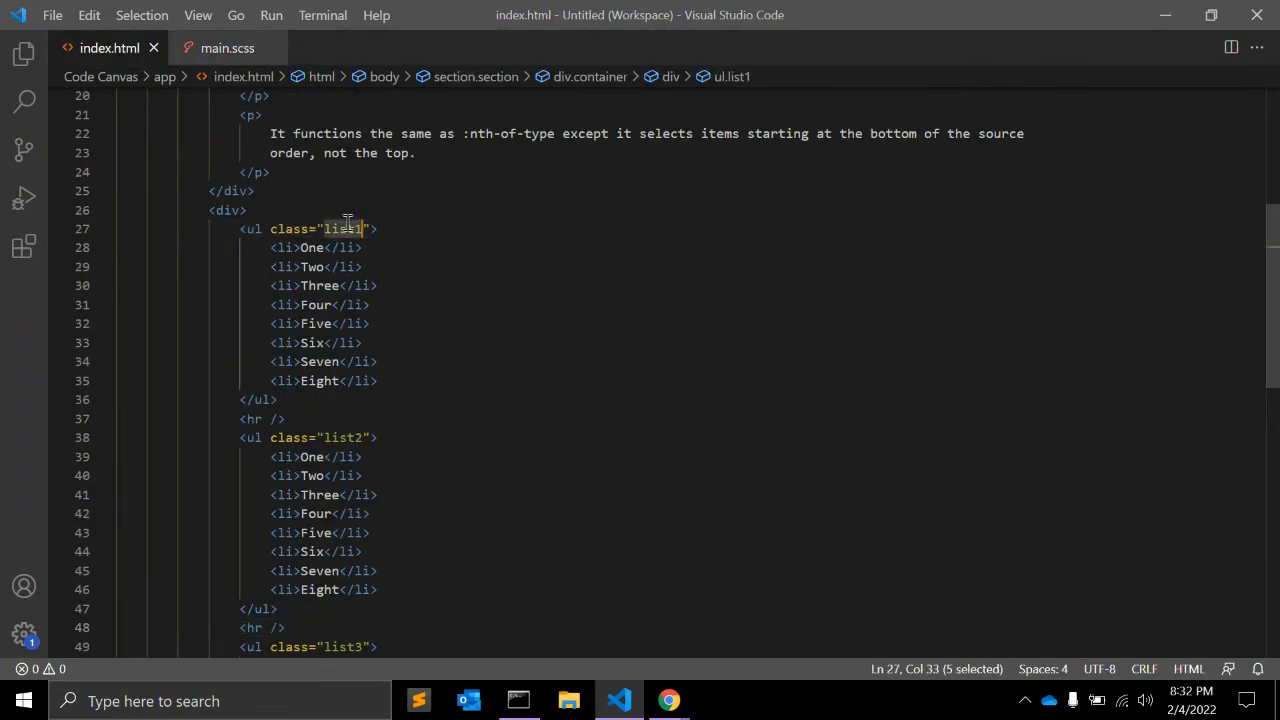
left_click(228, 48)
type(".list1")
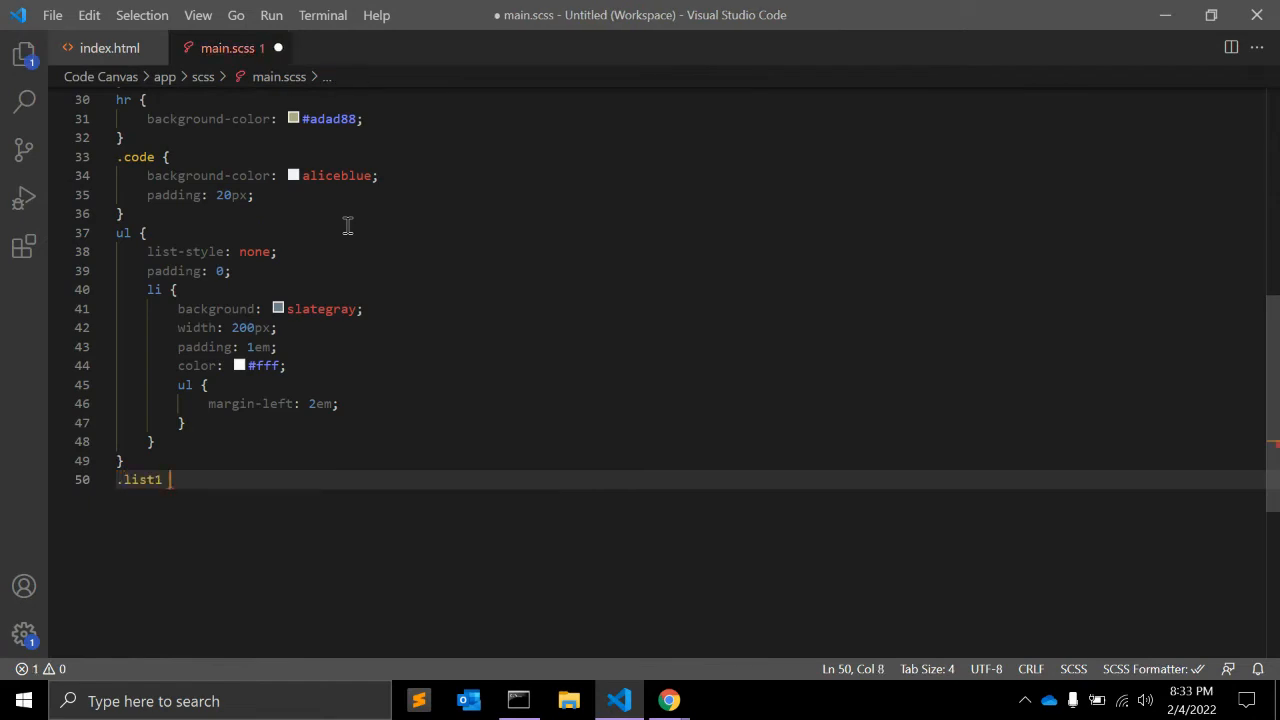
type("li:nth-o")
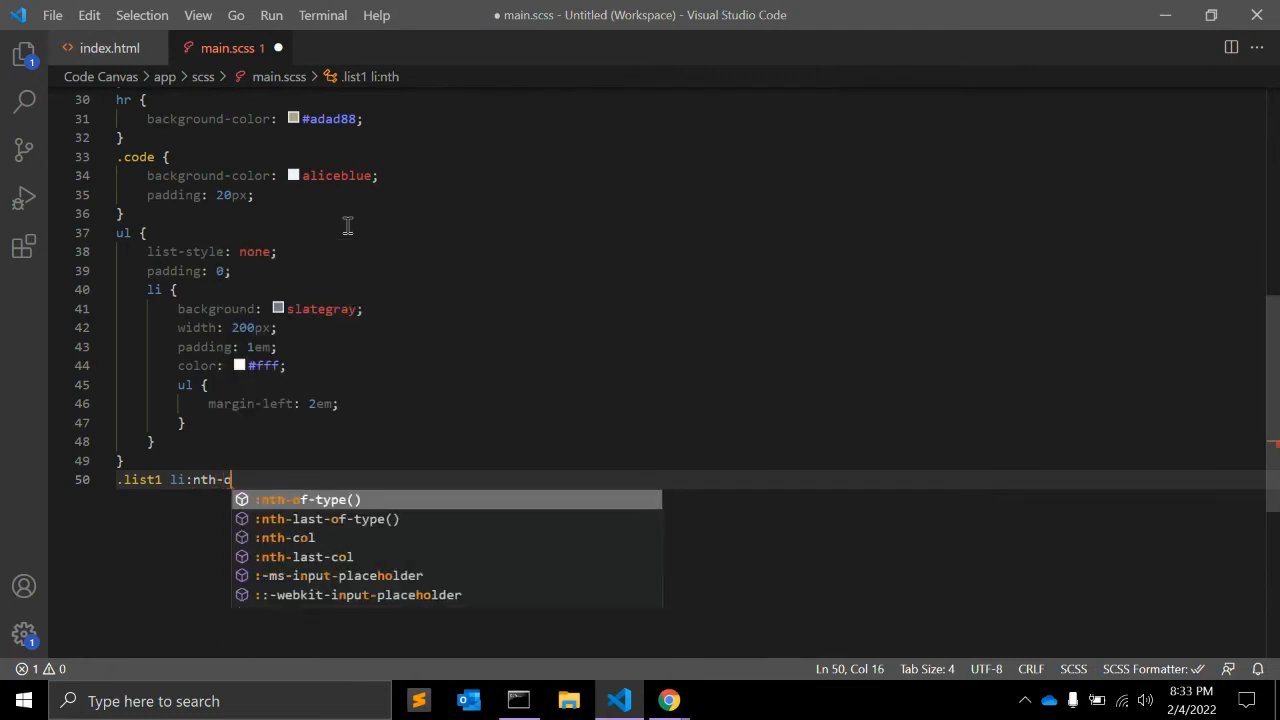
type("f")
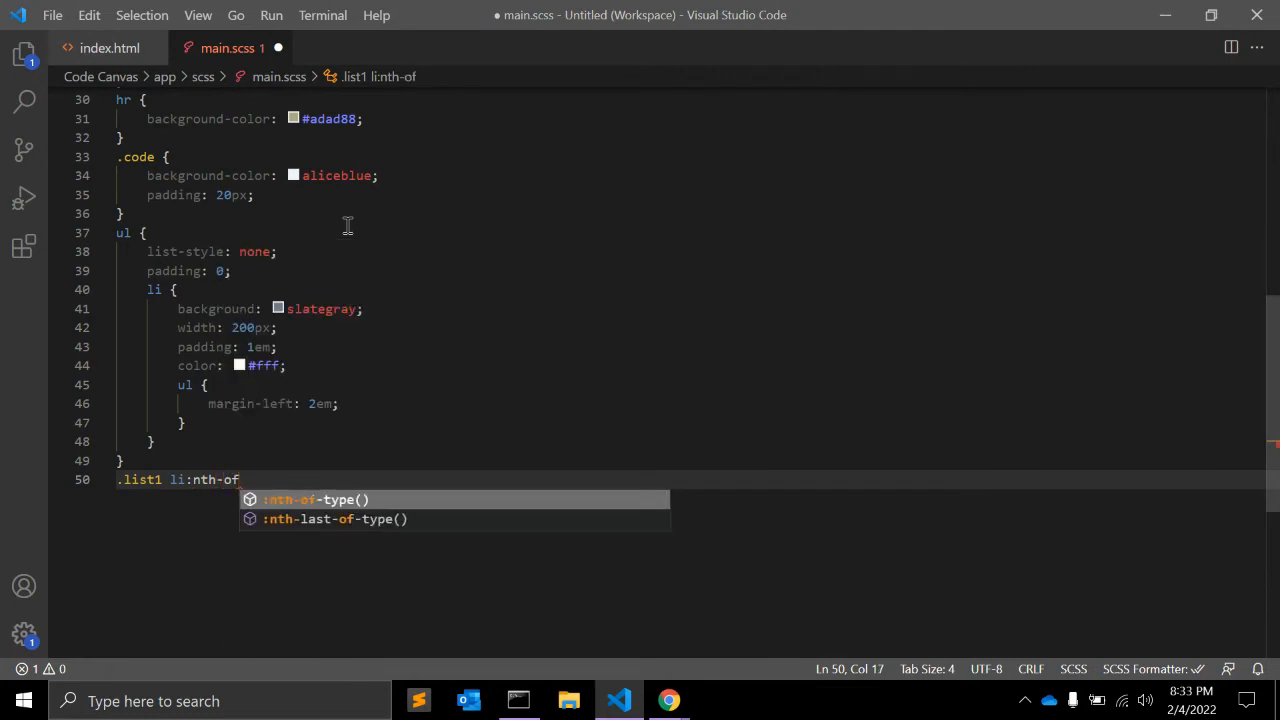
left_click(336, 518)
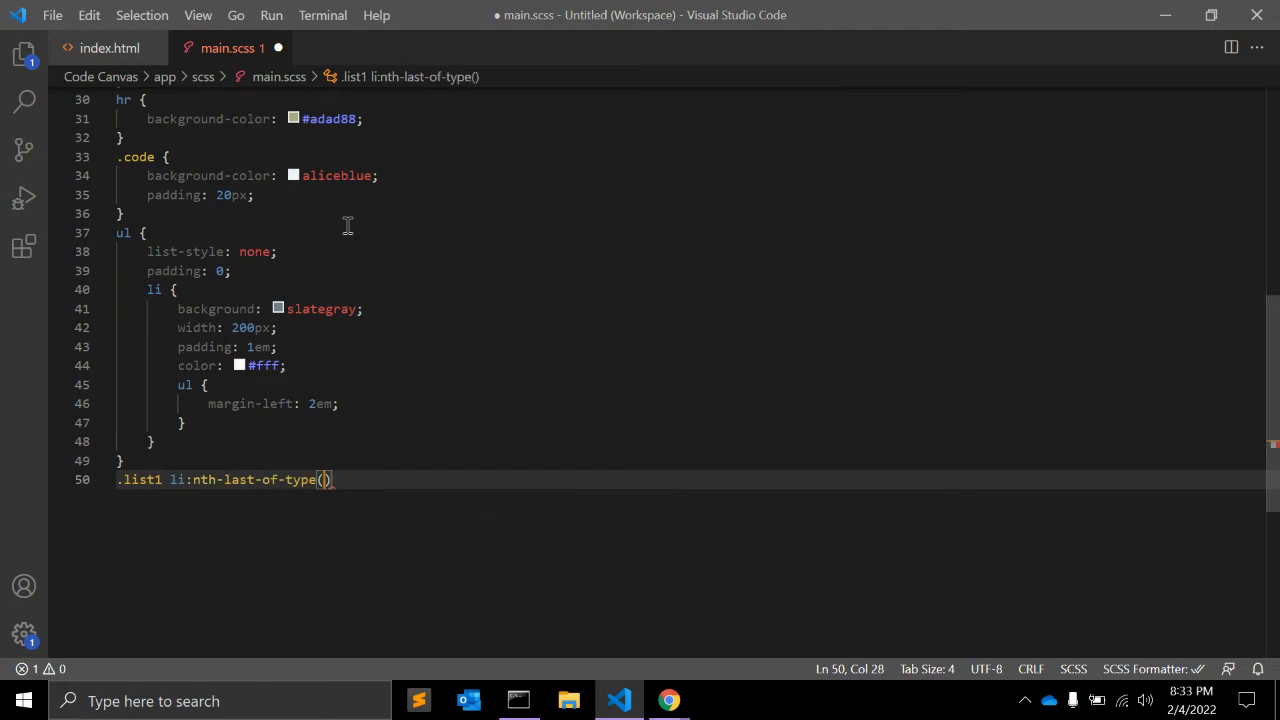
Give the selector argument 3 and begin its background property.
type("3")
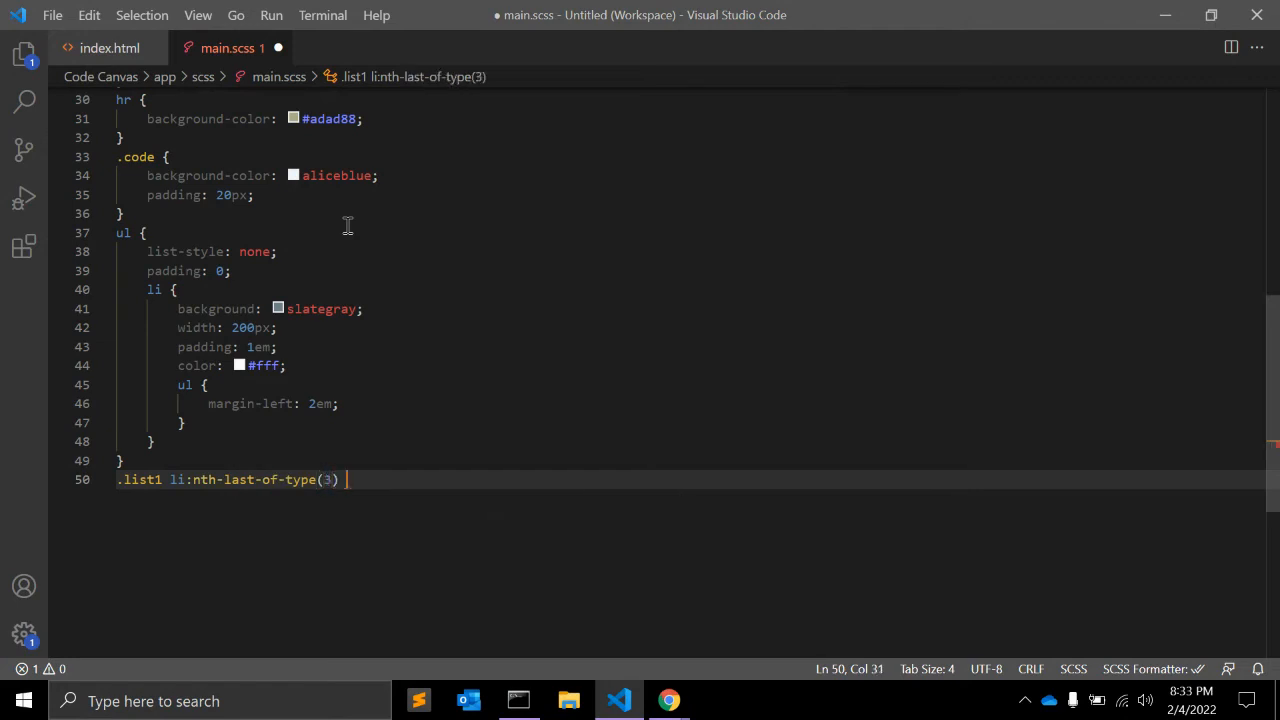
type("bac")
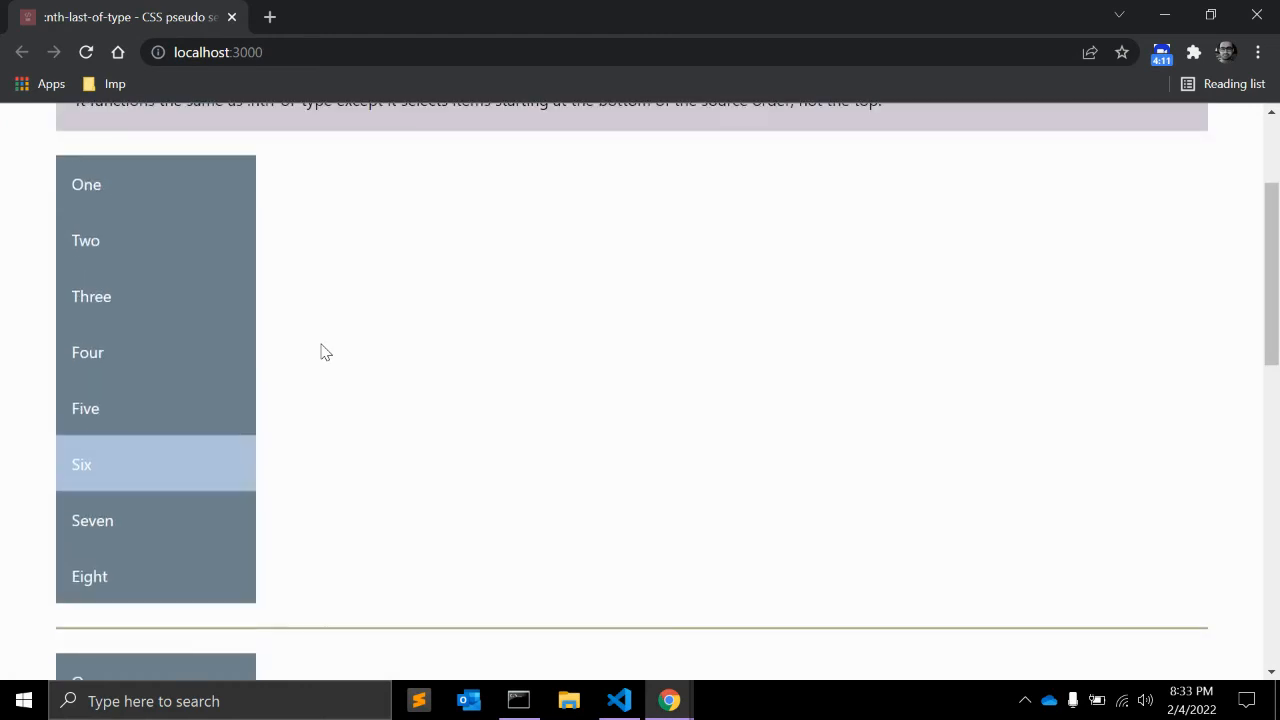
Inspect item Six in DevTools to confirm the nth-last-of-type(3) highlight, then return to the editor.
double_click(82, 464)
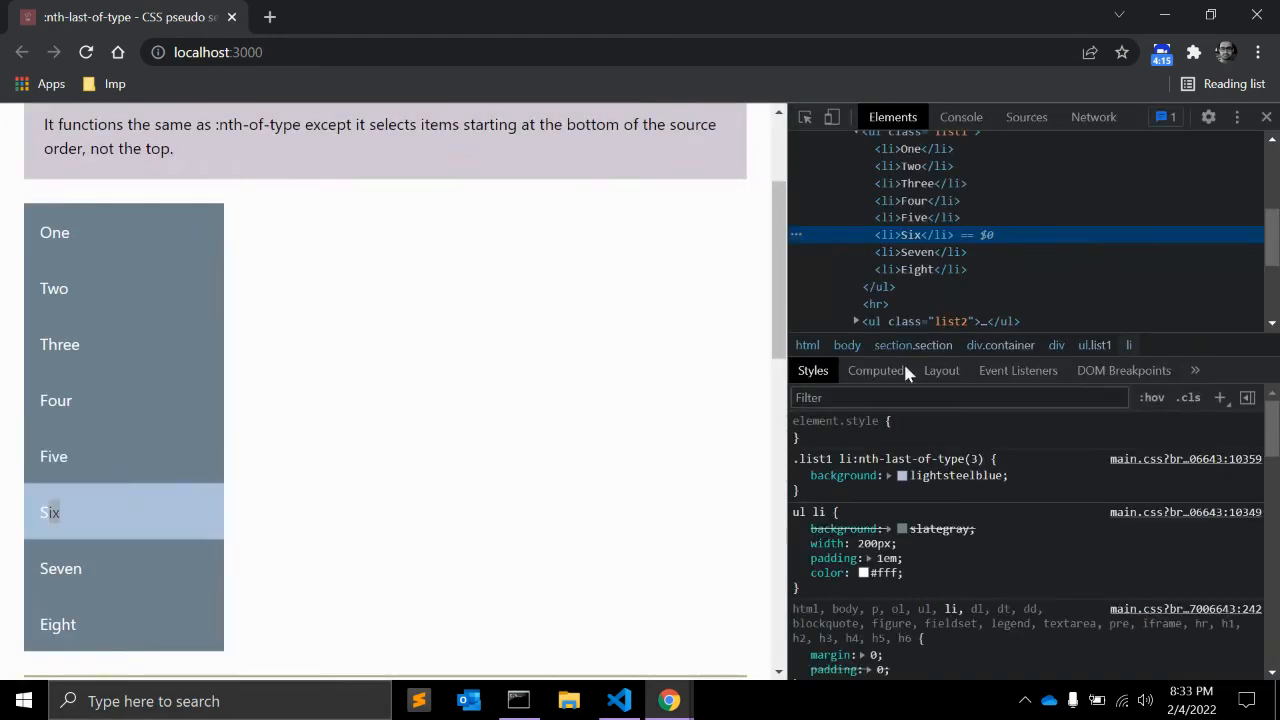
scroll("down", 3)
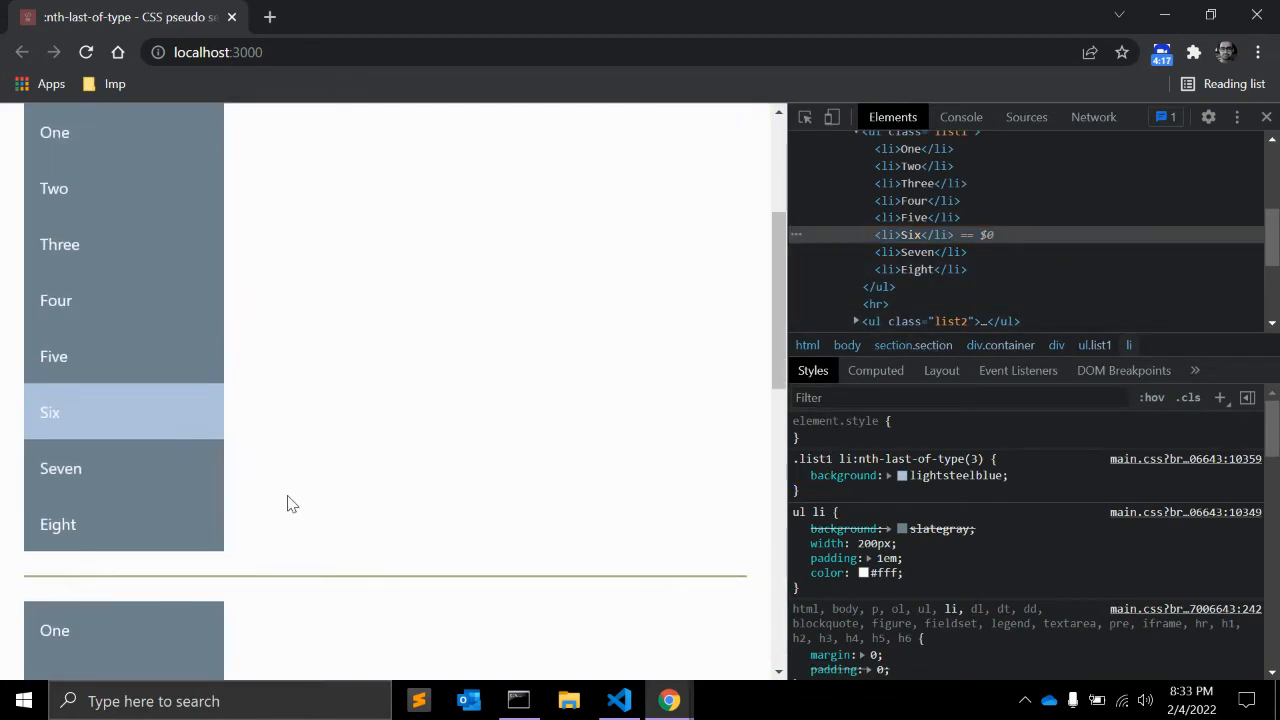
left_click(800, 476)
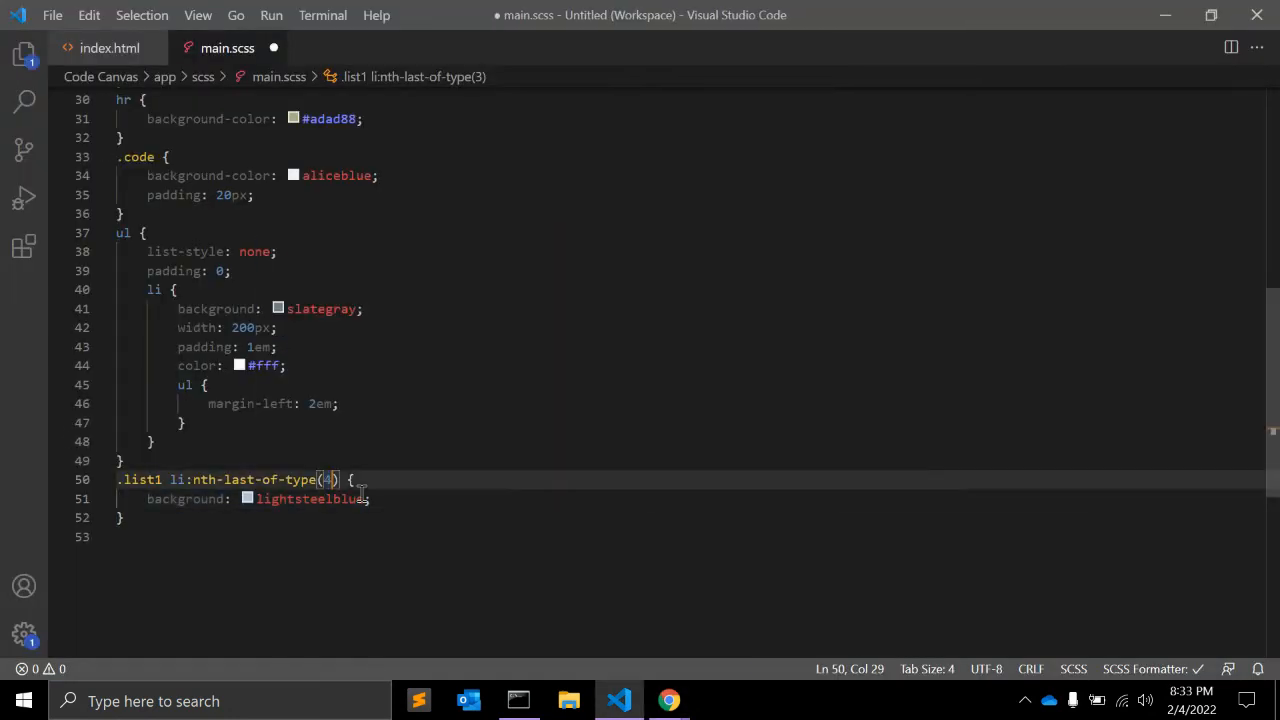
Preview argument 4 highlighting item Five, then begin a .list2 li selector in main.scss.
left_click(668, 700)
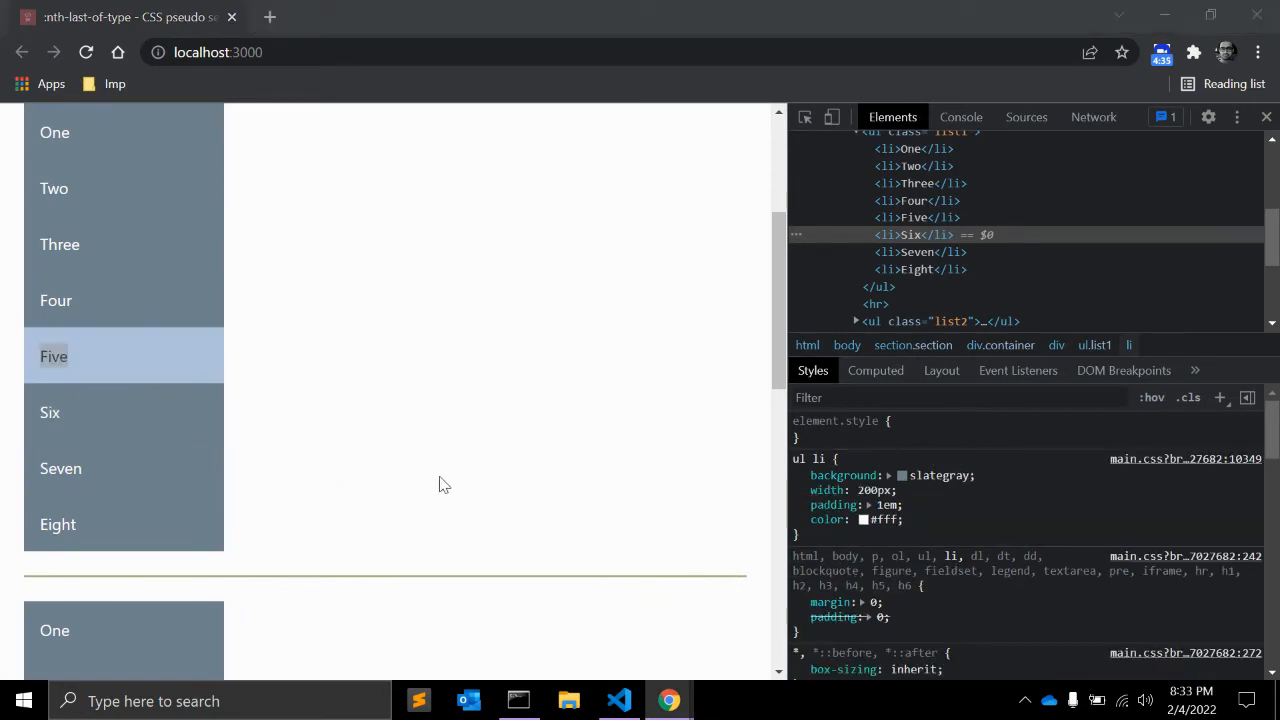
left_click(618, 700)
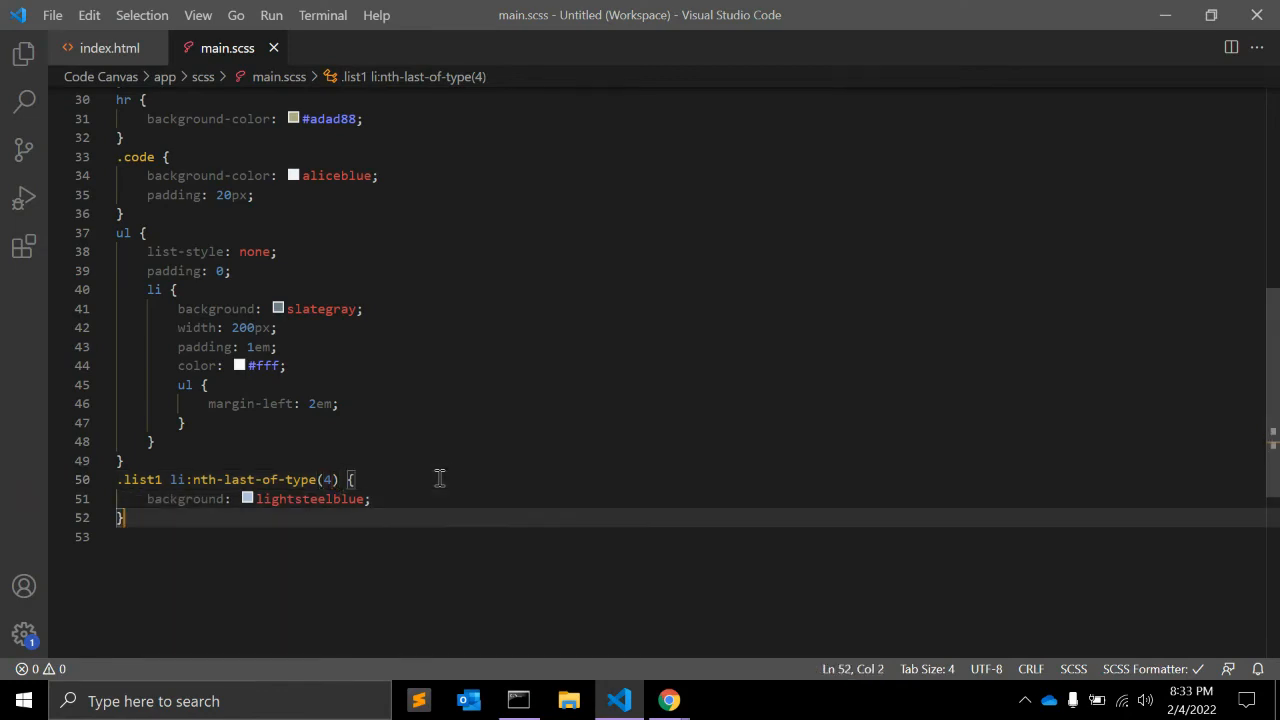
type(".list2 li")
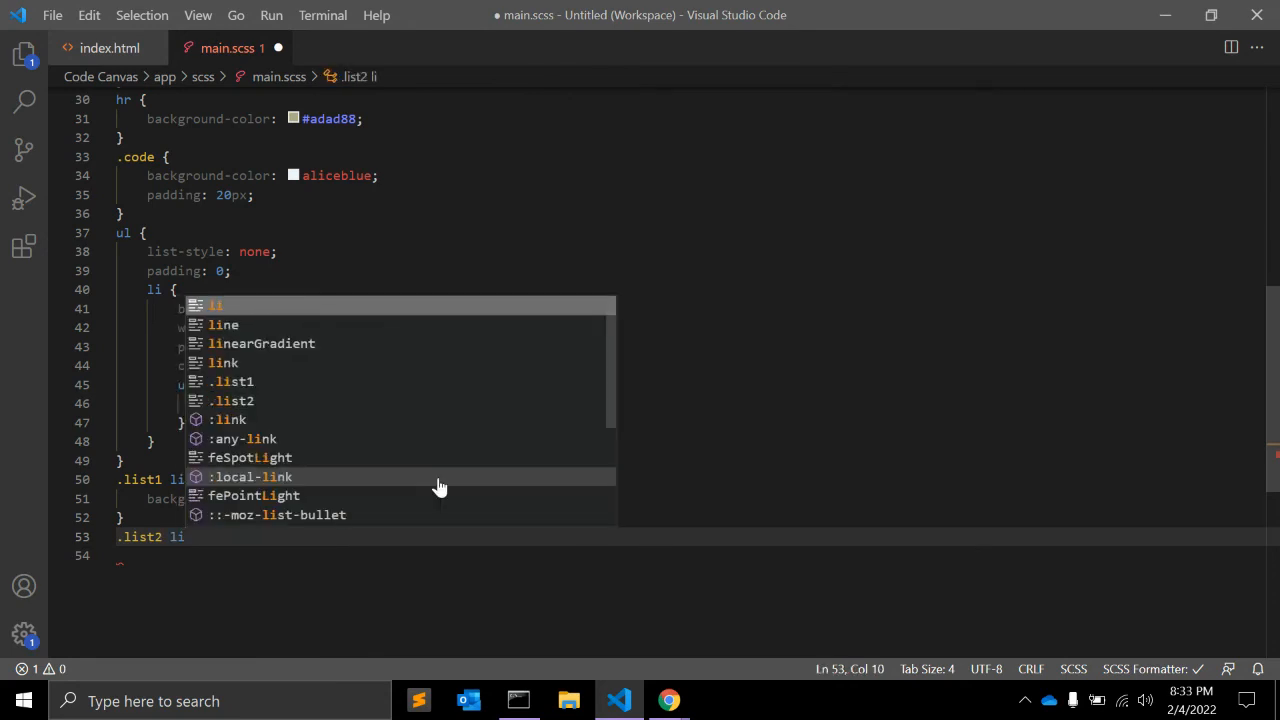
Complete .list2 li:nth-last-of-type(3n + 1) with background: lightsteelblue and switch to Chrome.
type("ntg-")
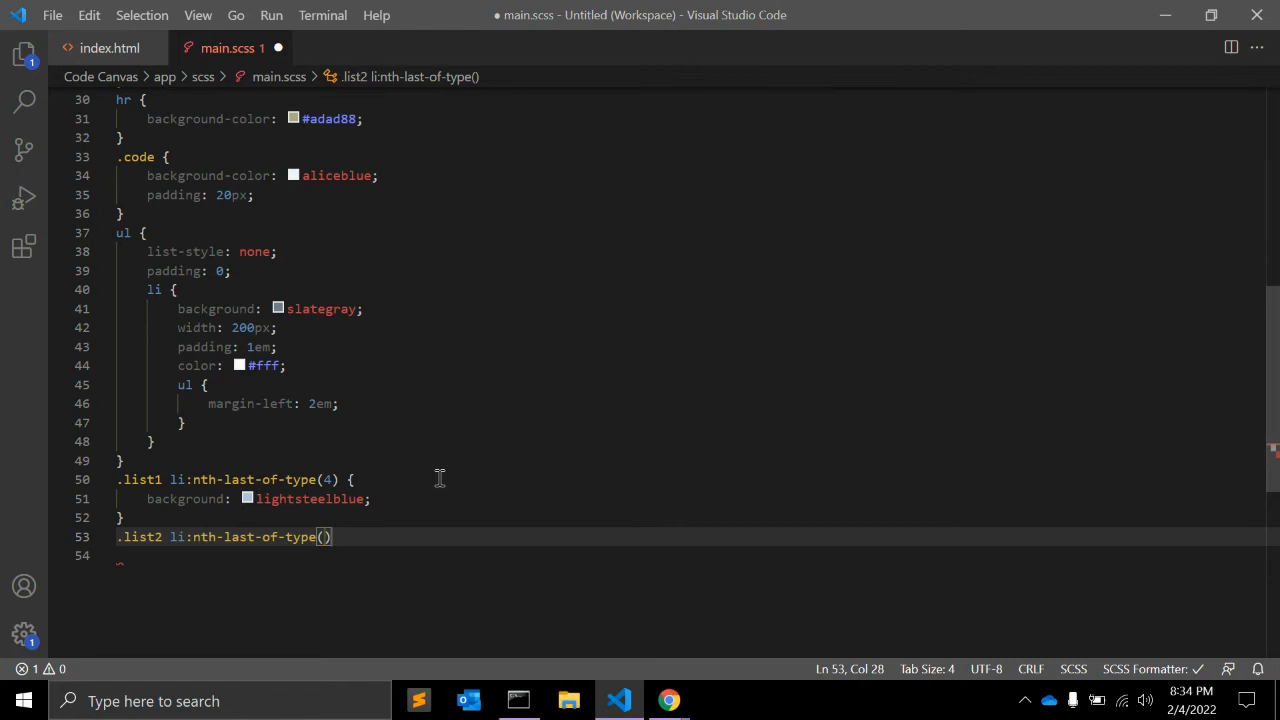
type("3n")
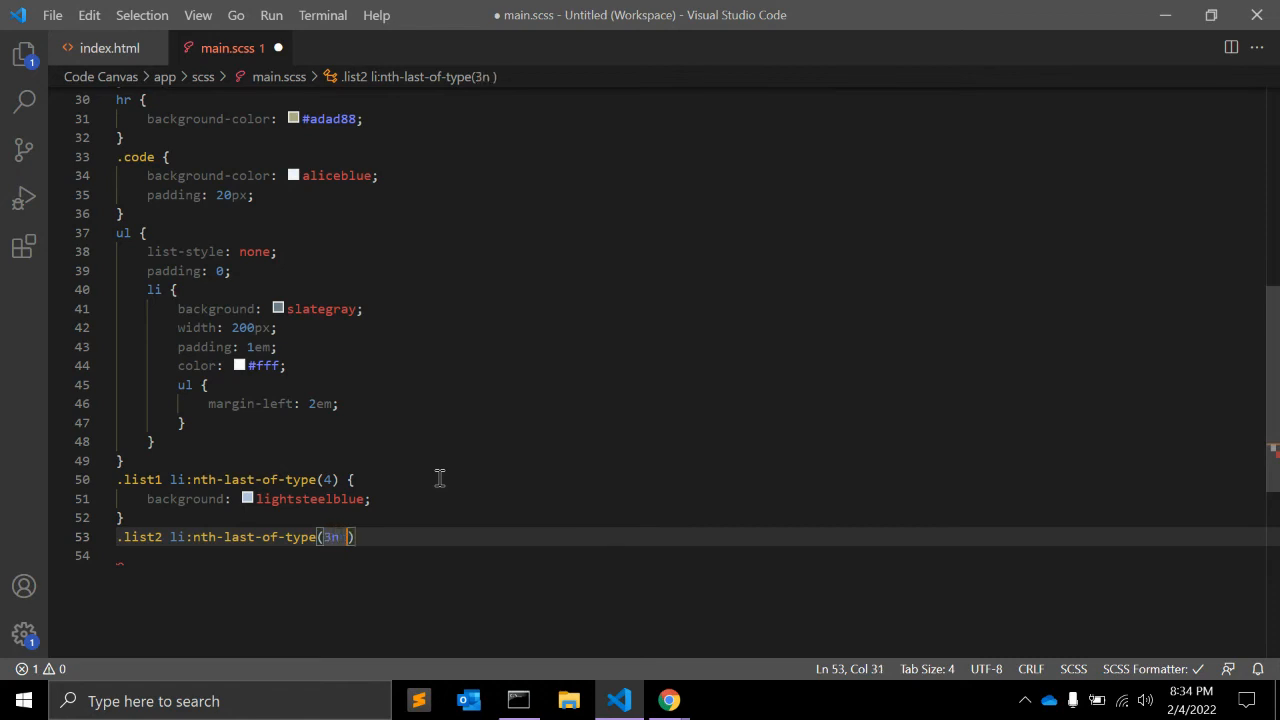
type("+ 1")
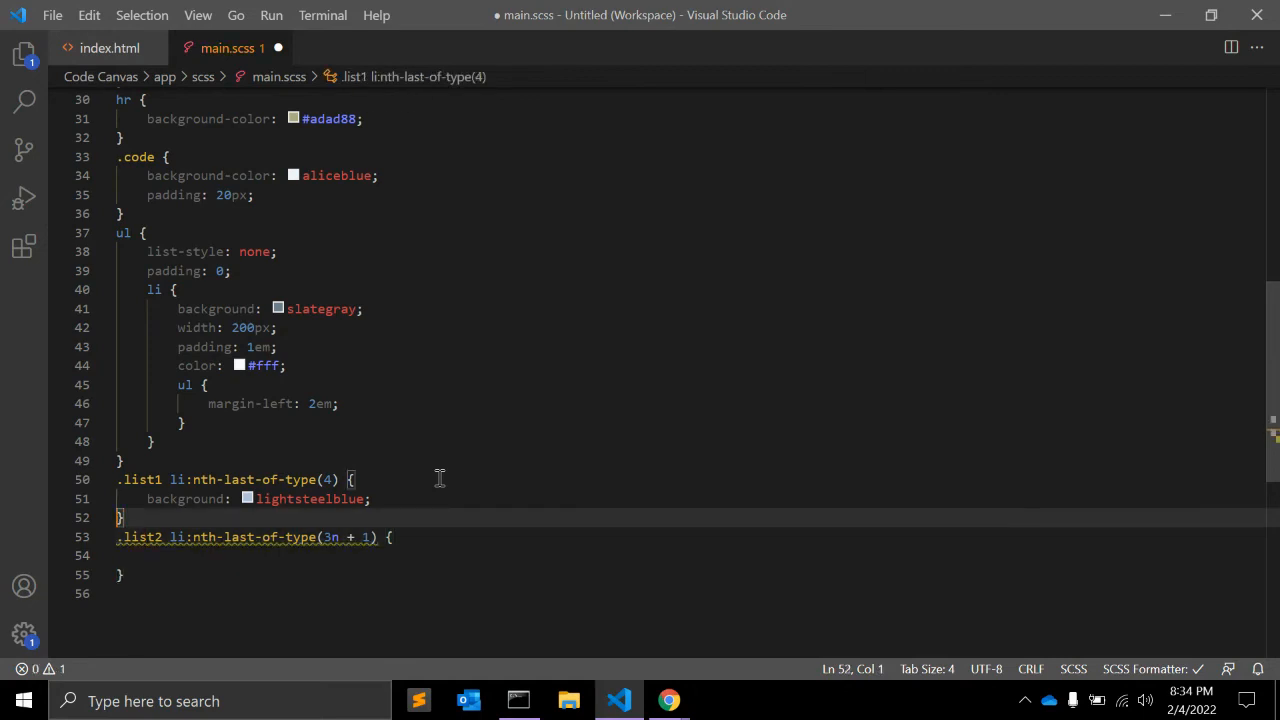
left_click_drag(148, 500, 370, 500)
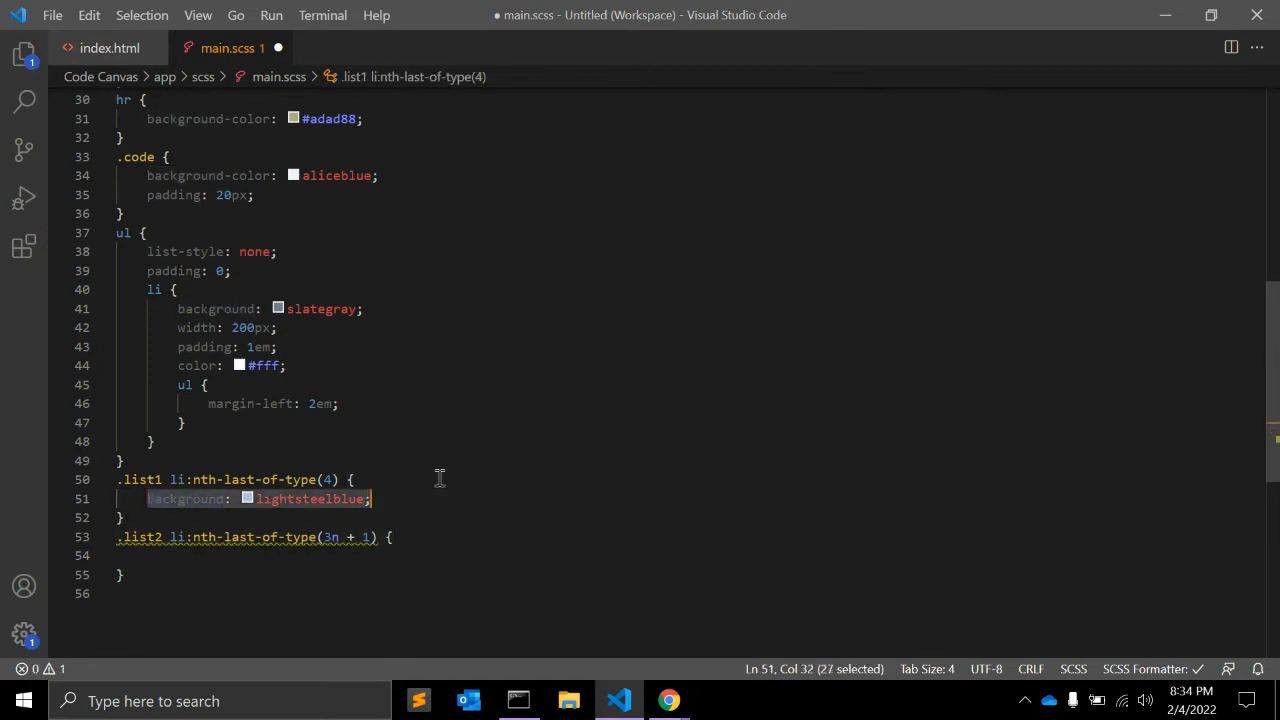
type("background: lightsteelblue;")
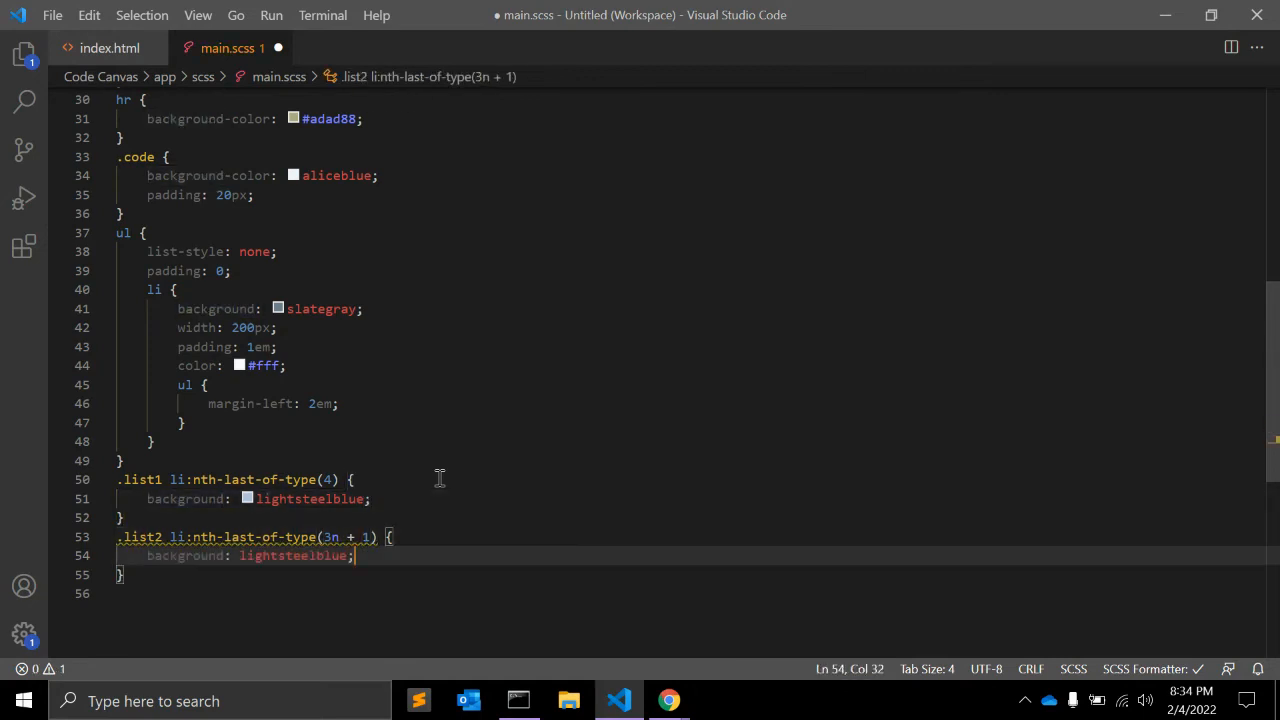
left_click(668, 700)
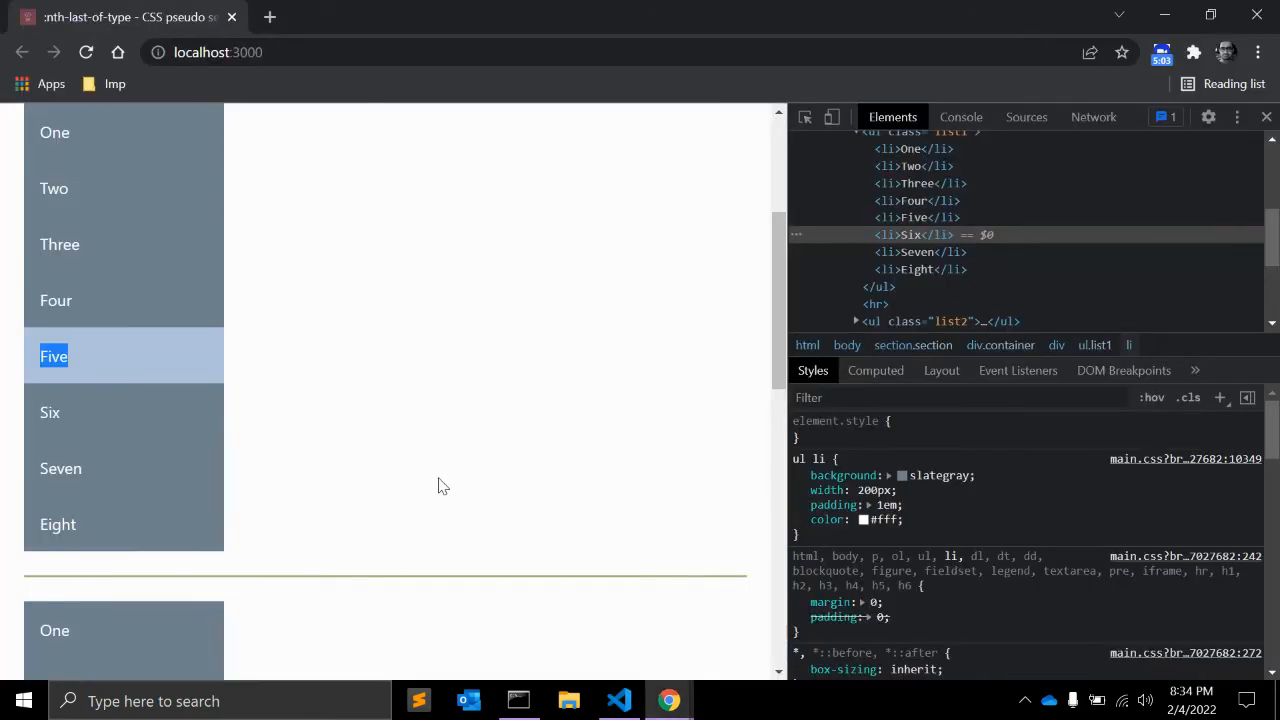
Inspect items Five and Two of the second list to see the lightsteelblue 3n + 1 rule applied.
scroll("down", 3)
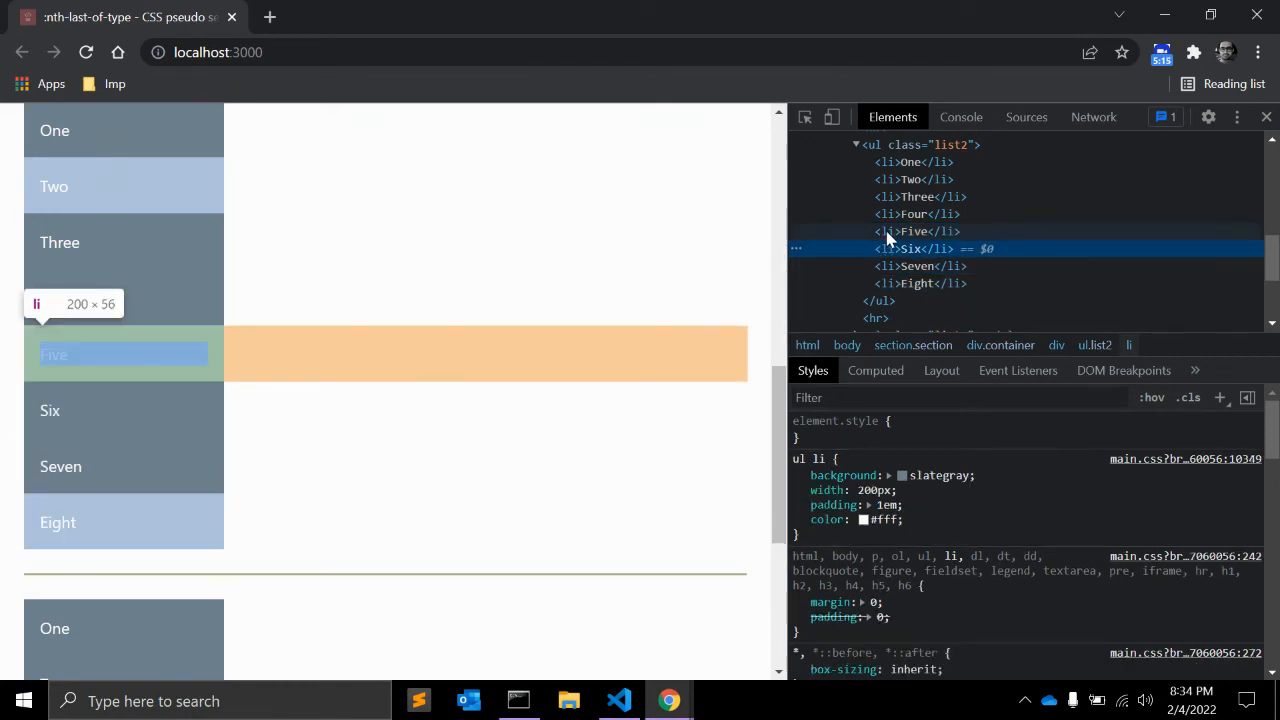
left_click(912, 232)
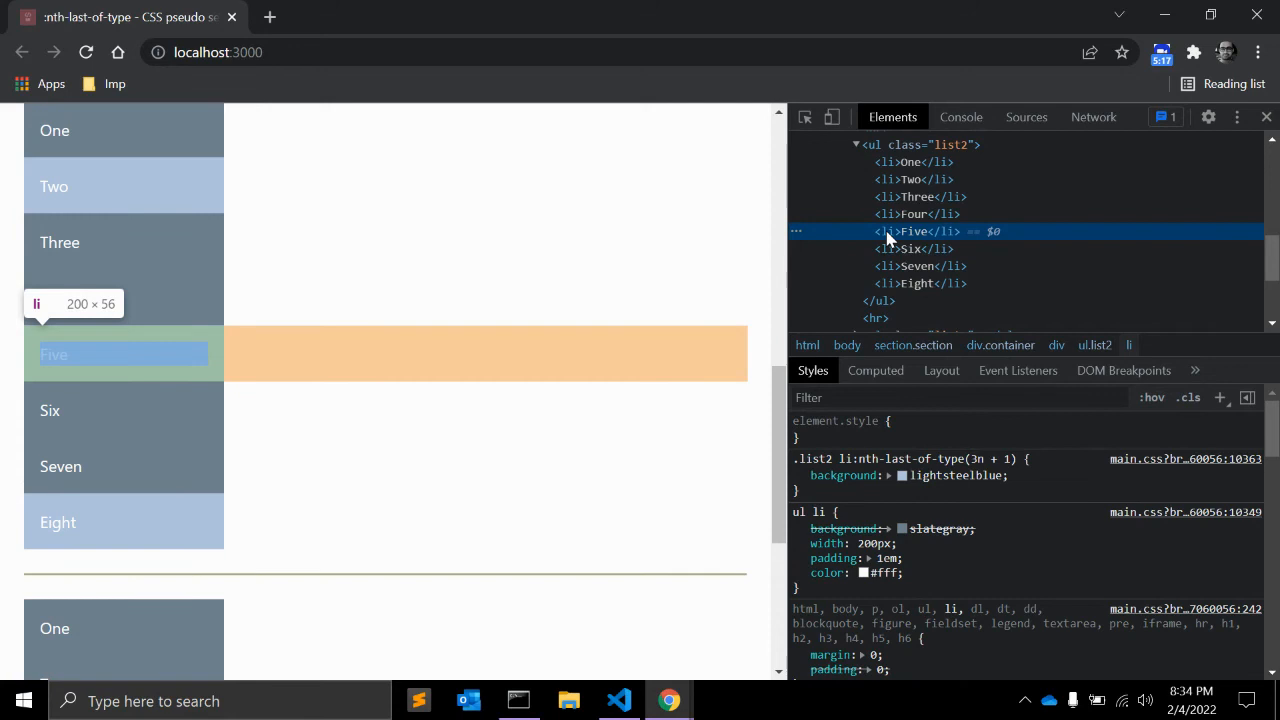
left_click(910, 180)
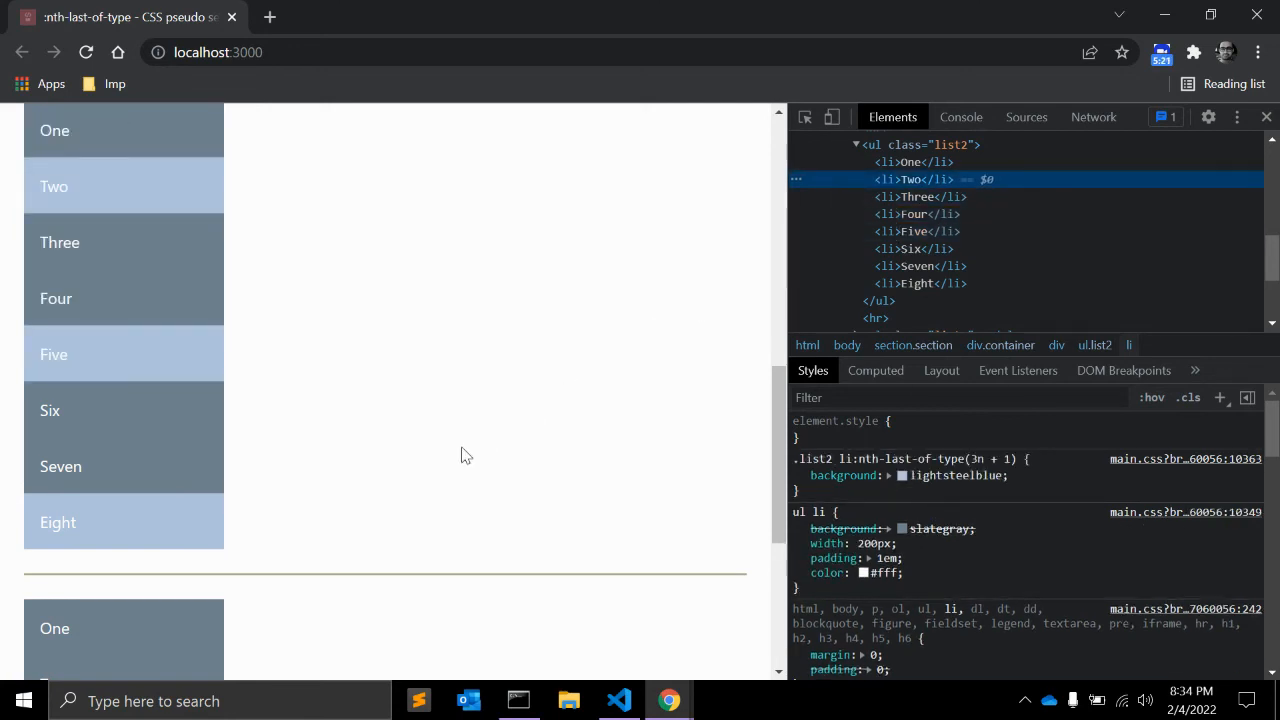
mouse_move(324, 458)
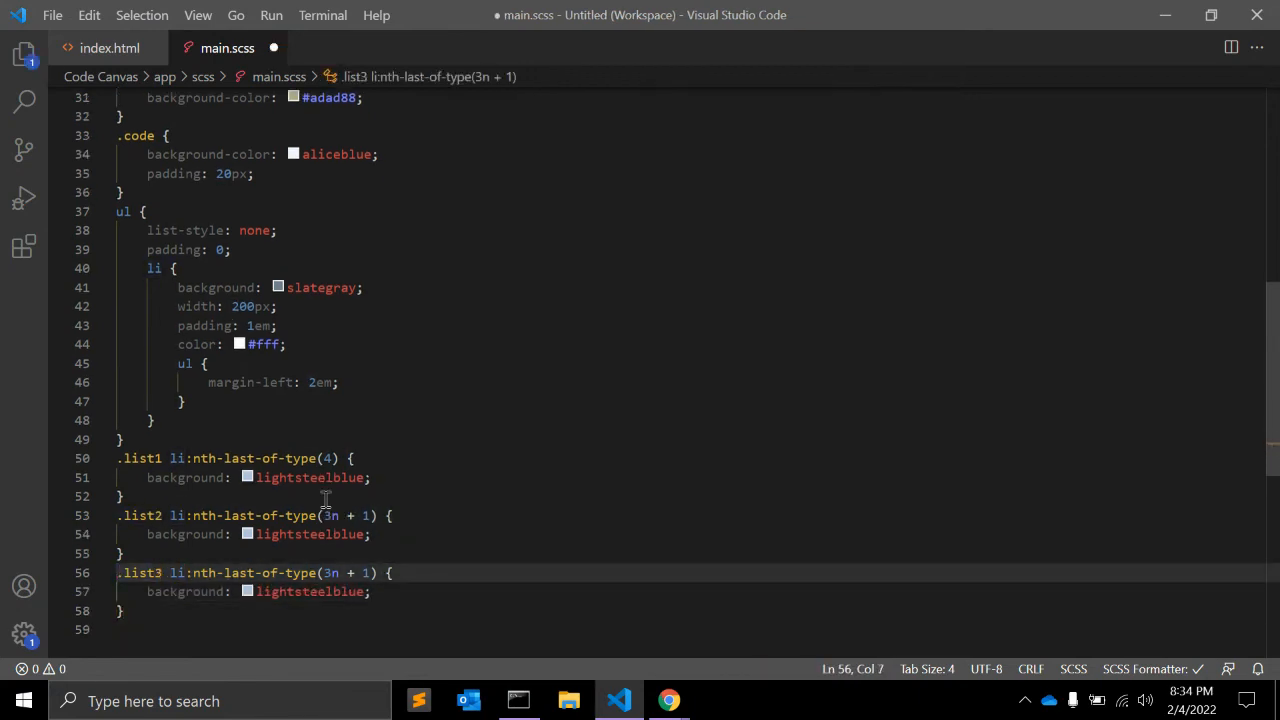
Change the .list3 selector formula to nth-last-of-type(even) and preview it in the browser.
double_click(256, 572)
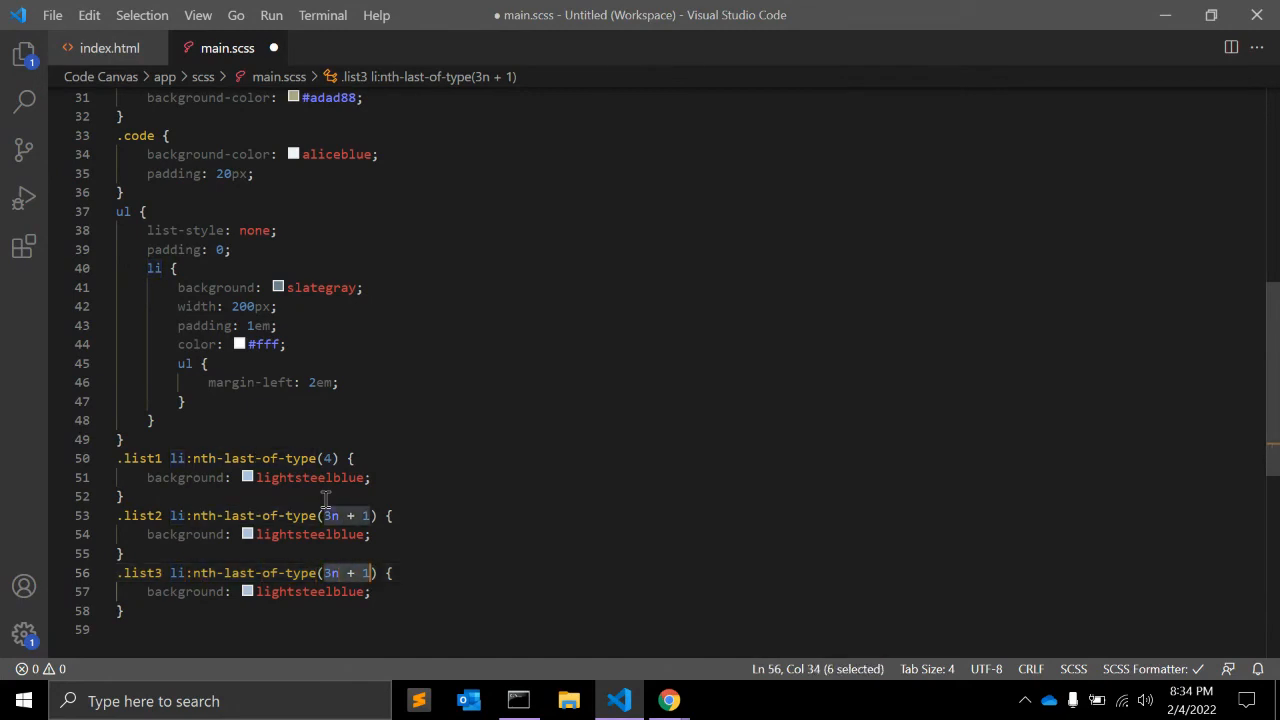
type("even")
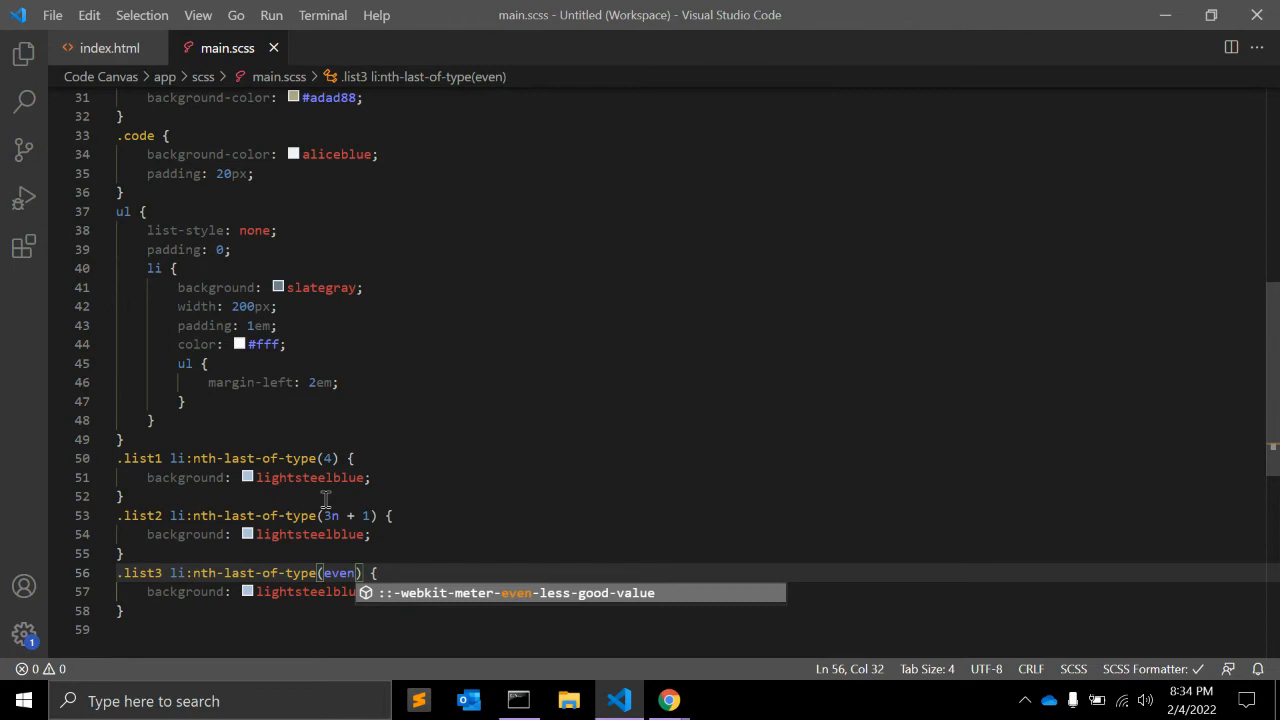
left_click(668, 700)
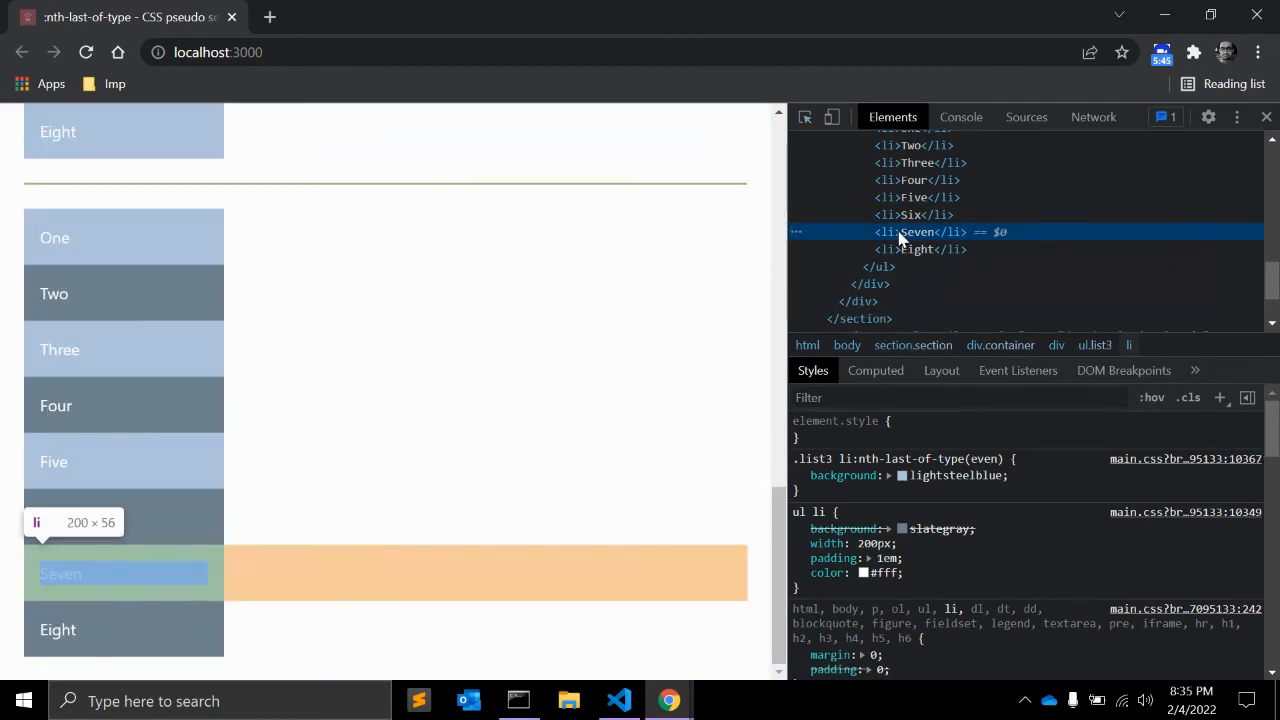
Change the .list3 selector to nth-last-of-type(odd) and preview the result in the browser.
left_click(916, 162)
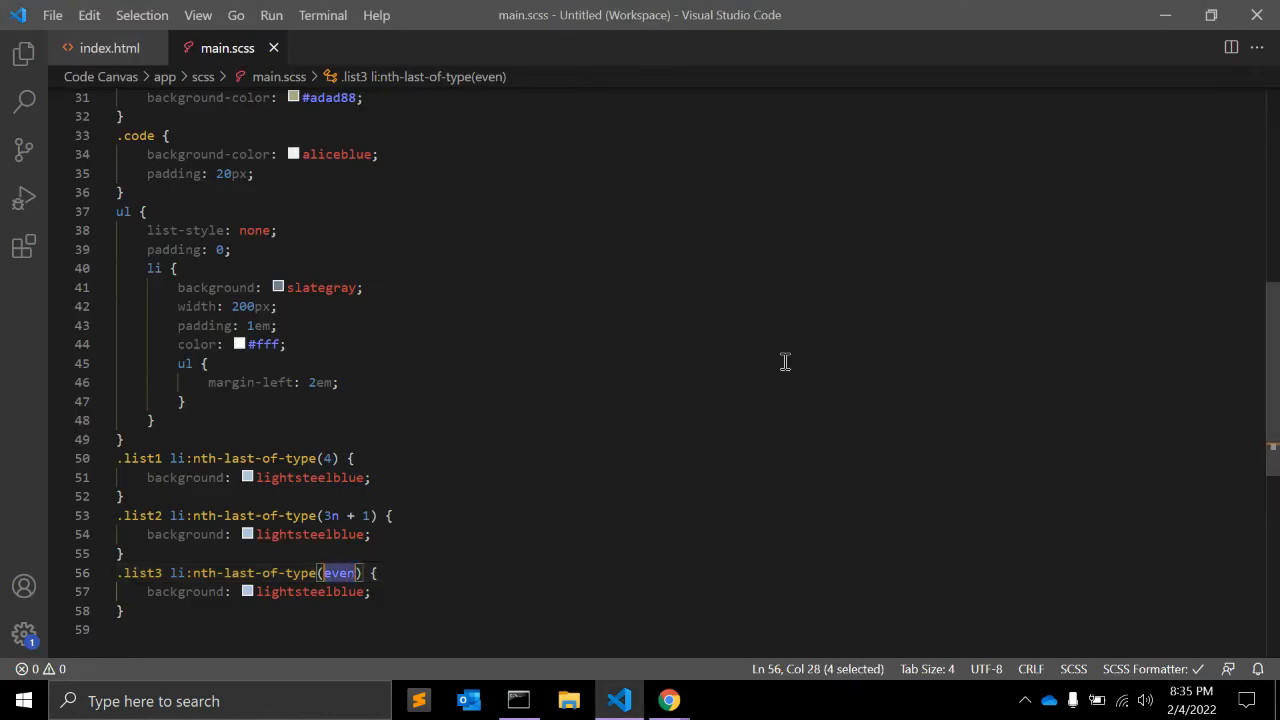
type("odd")
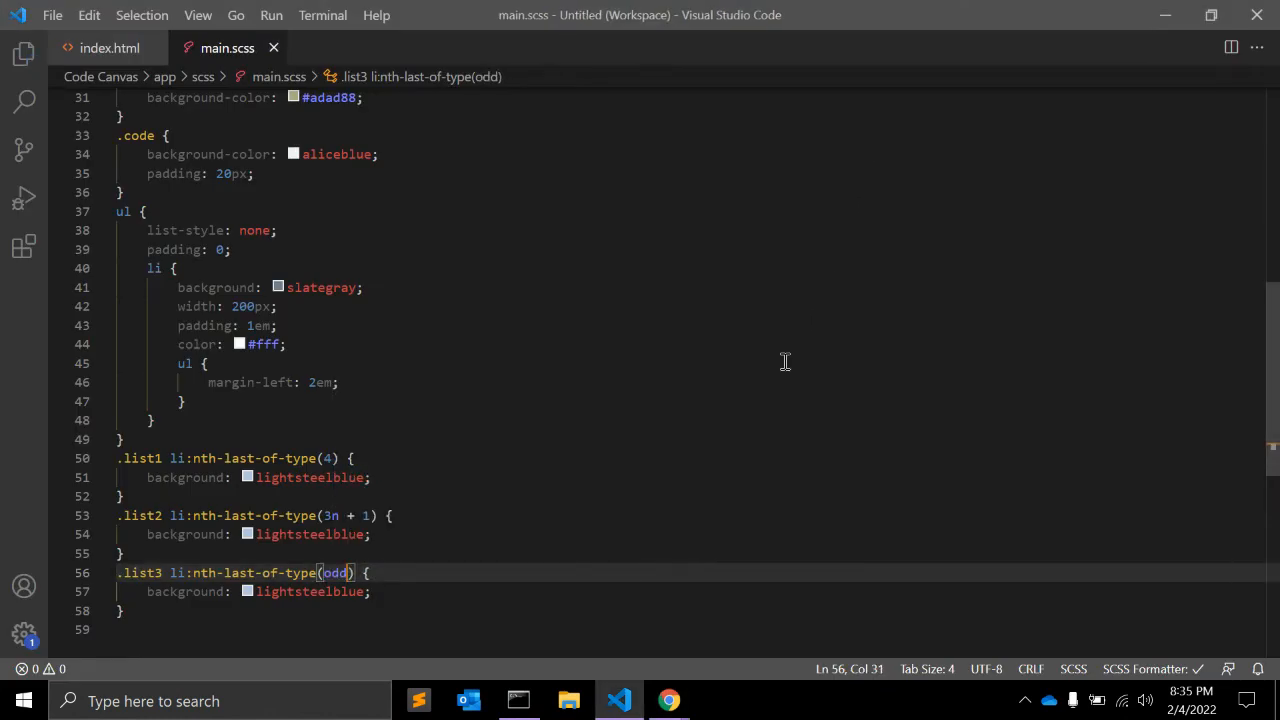
left_click(668, 700)
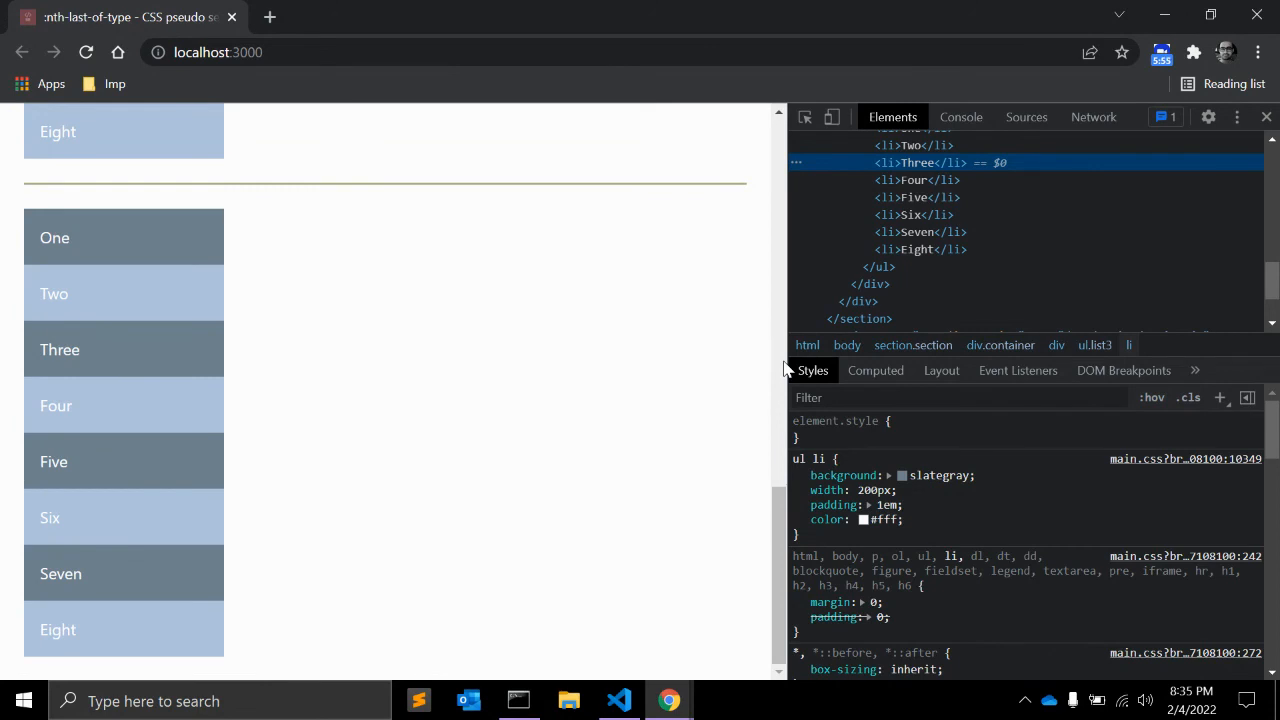
Inspect item Eight and hover the .list3 odd selector to reveal matches Two, Four, Six and Eight.
left_click(916, 248)
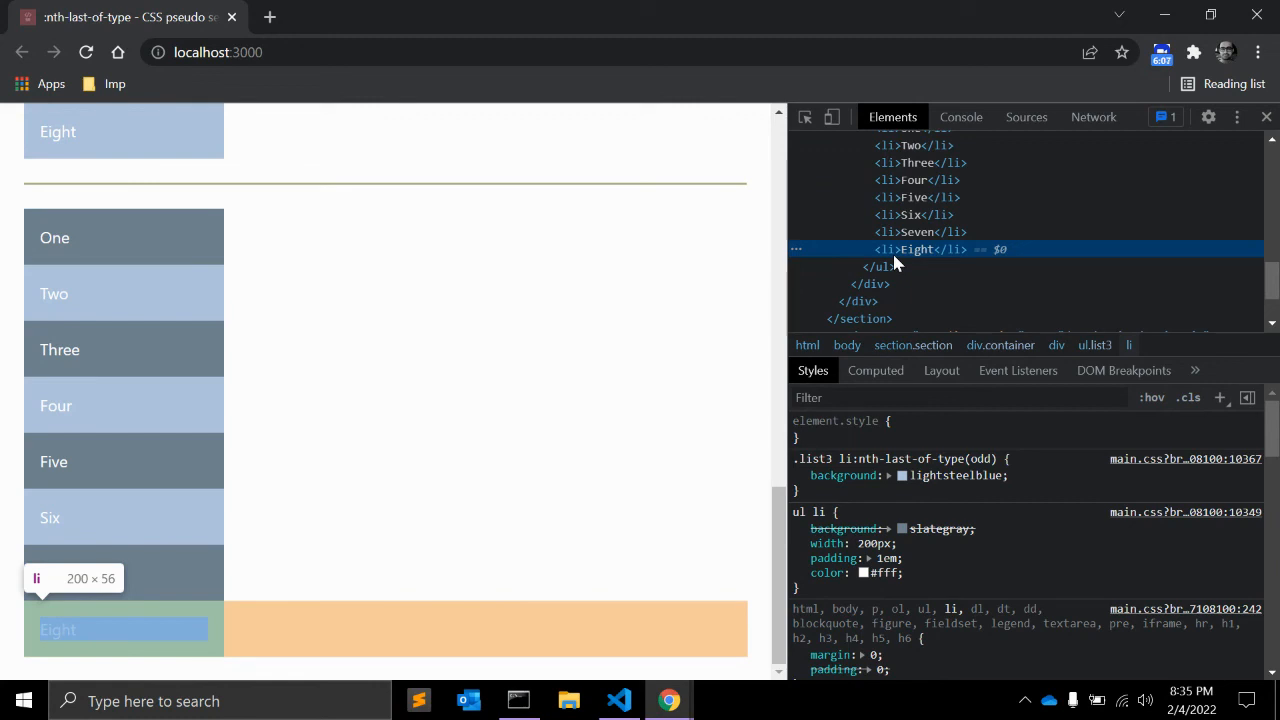
mouse_move(880, 266)
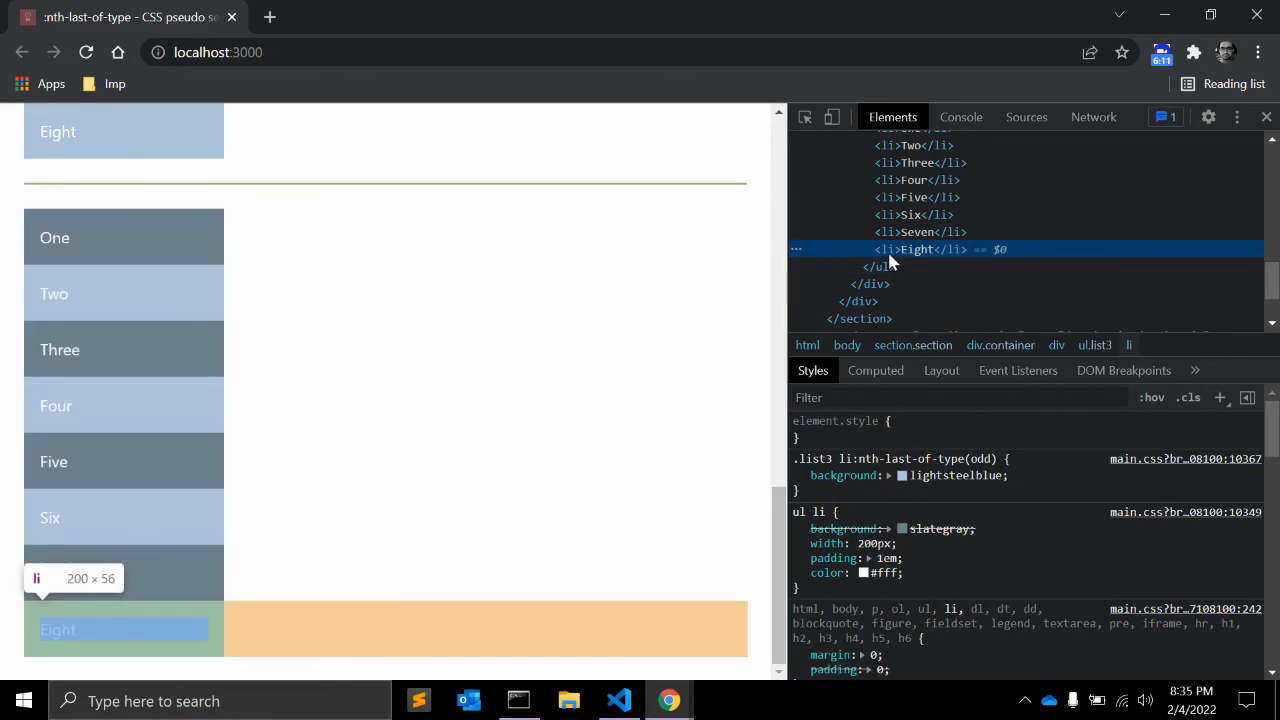
left_click(800, 476)
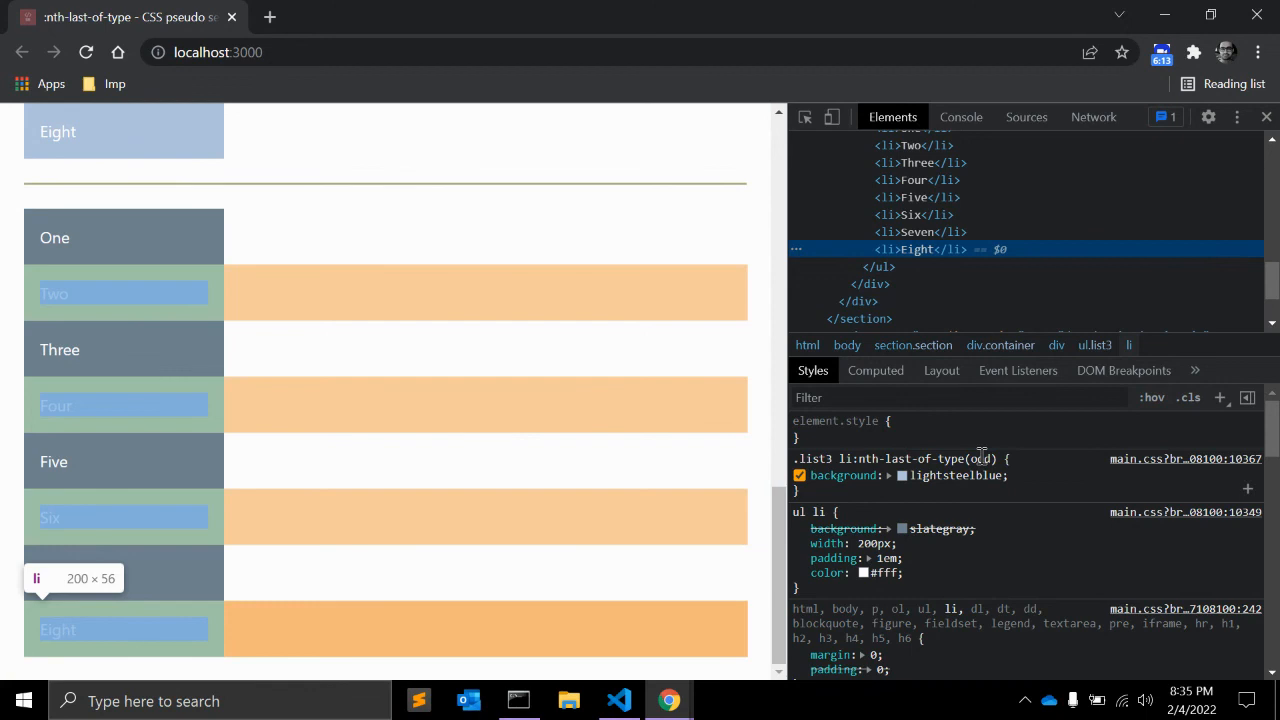